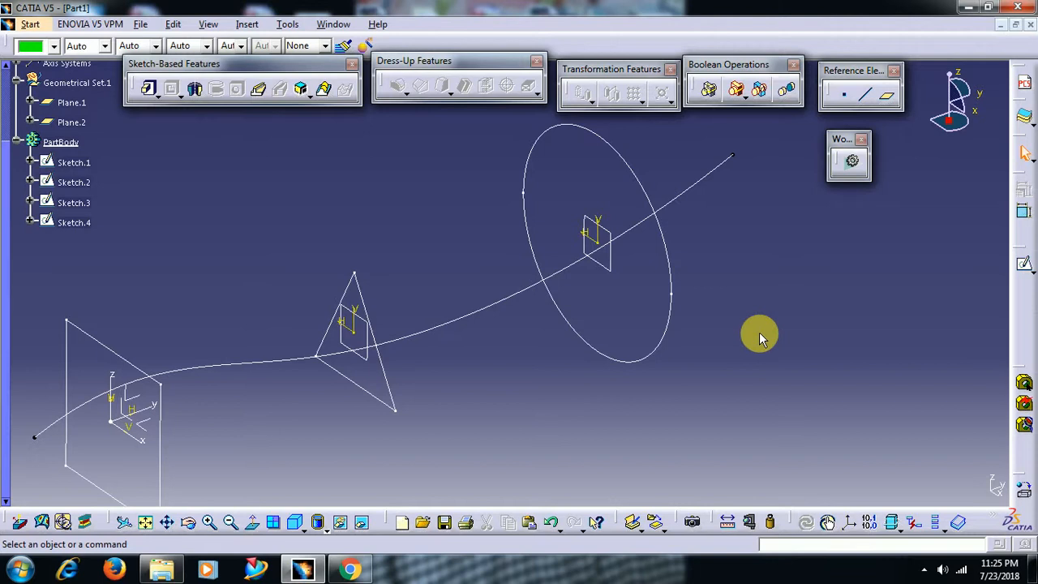
{"action": "mouse_move", "coordinate": [328, 90]}
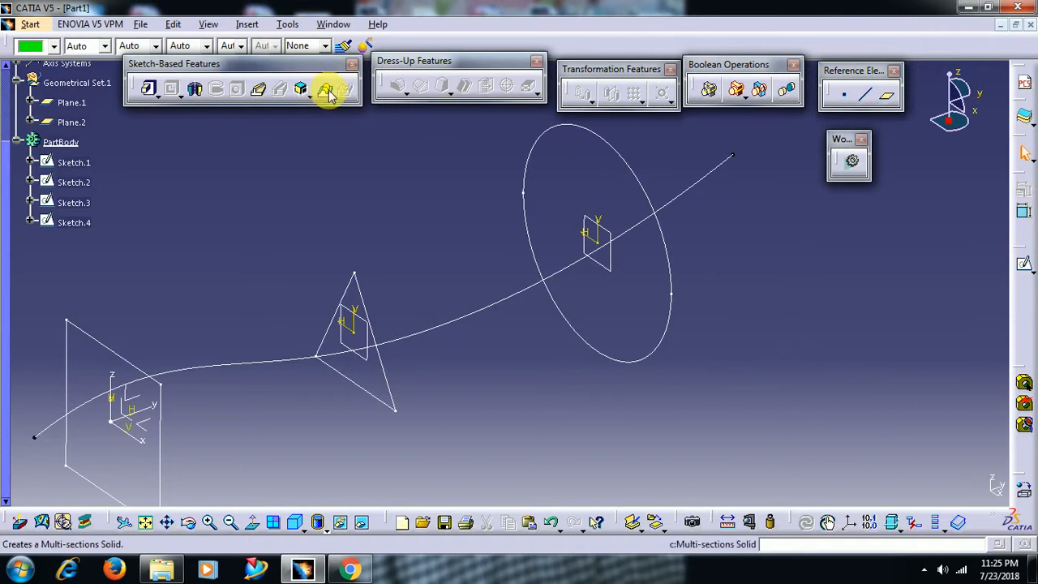
Start a Multi-sections Solid and pick the triangle sketch (Sketch.2) as its first section
{"action": "left_click", "coordinate": [327, 89]}
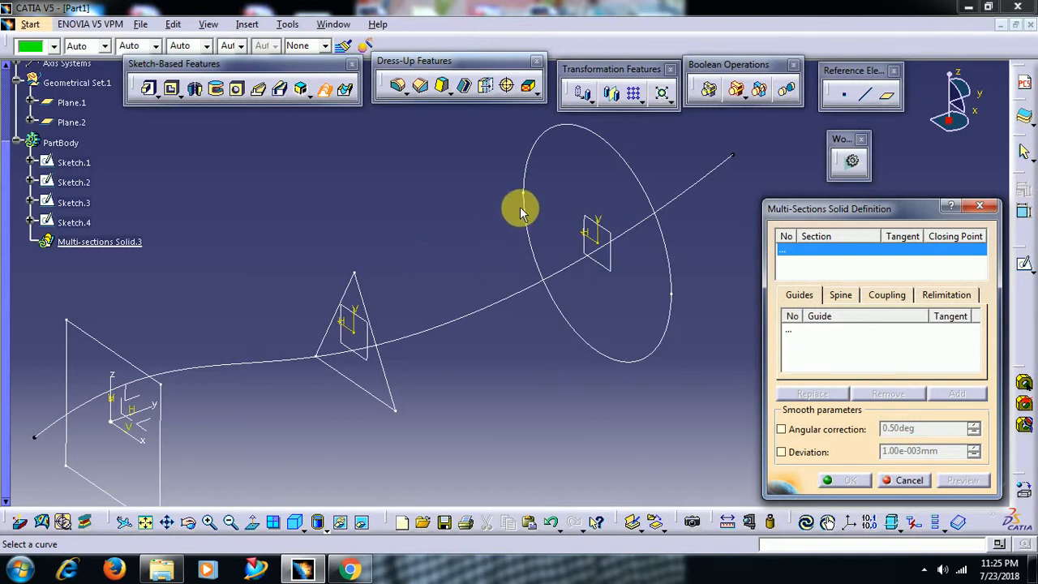
{"action": "mouse_move", "coordinate": [527, 203]}
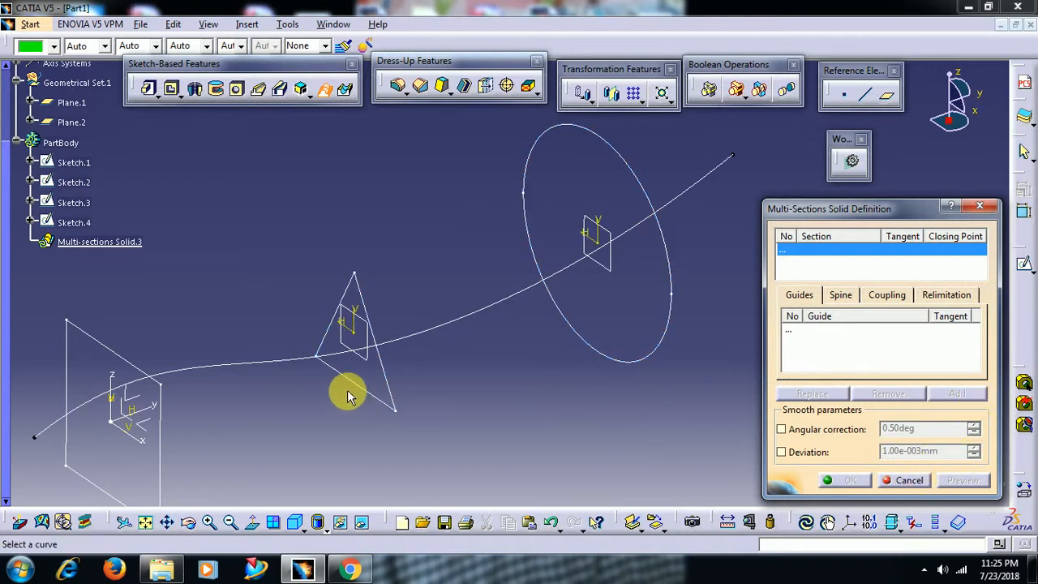
{"action": "left_click_drag", "start_coordinate": [348, 394], "coordinate": [398, 435]}
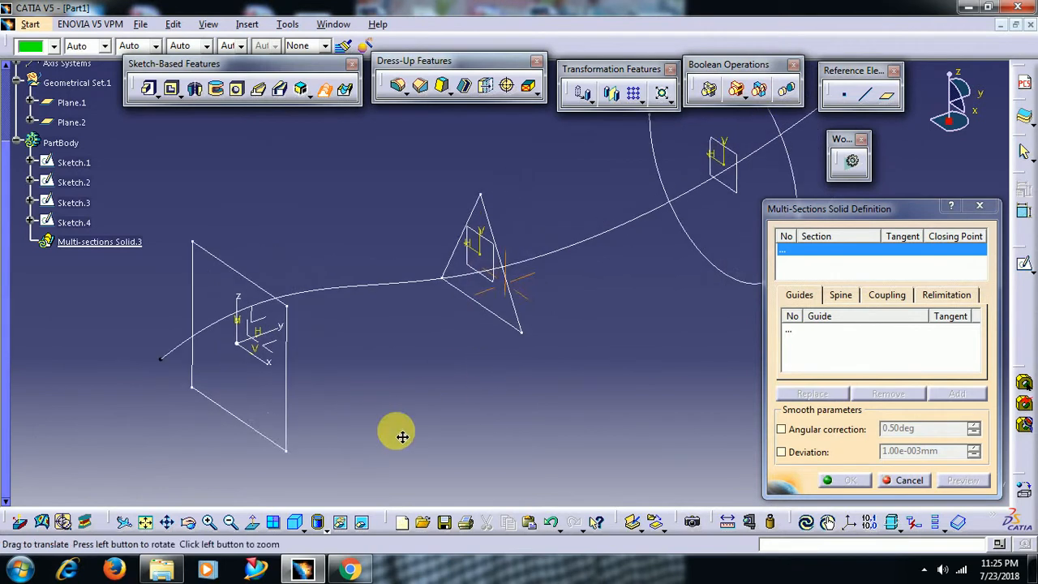
{"action": "left_click_drag", "start_coordinate": [398, 438], "coordinate": [584, 335]}
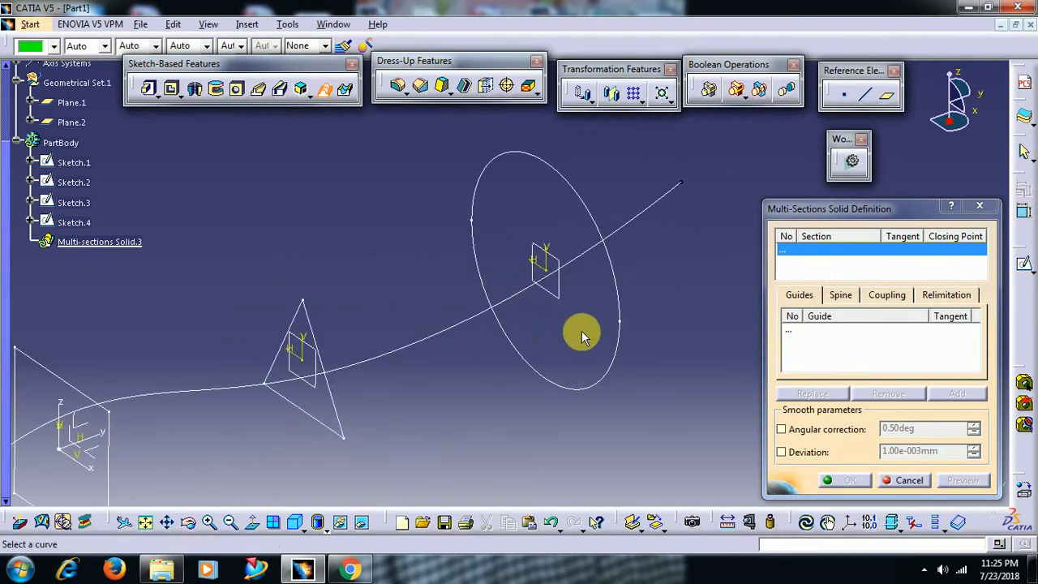
{"action": "mouse_move", "coordinate": [322, 436]}
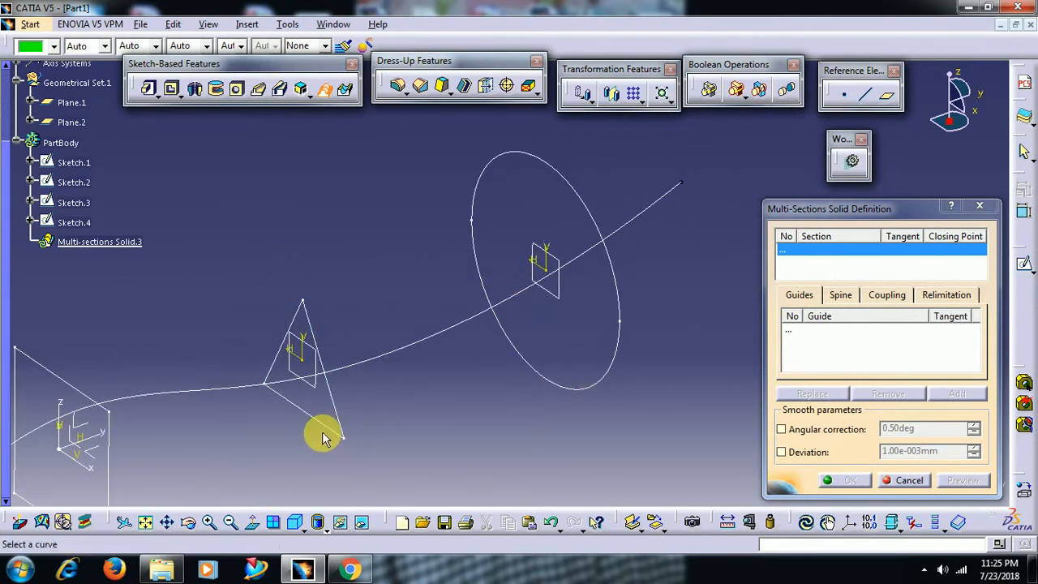
{"action": "left_click", "coordinate": [305, 348]}
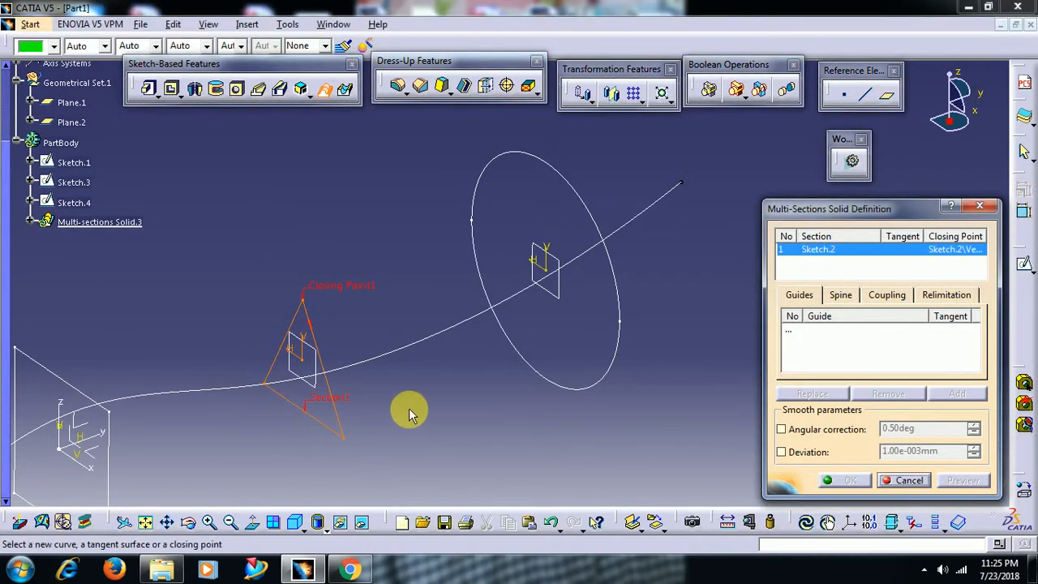
{"action": "mouse_move", "coordinate": [554, 386]}
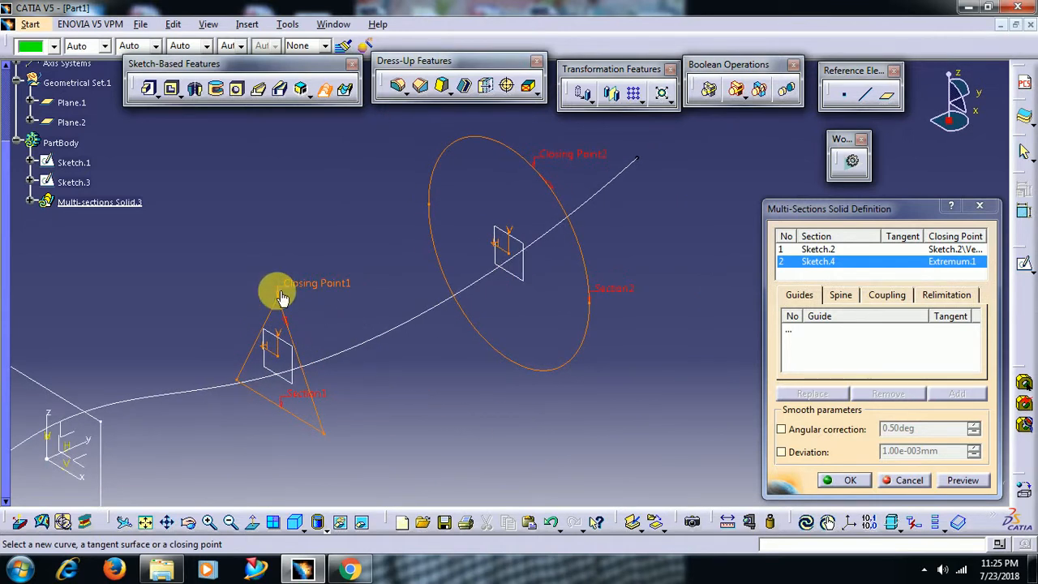
{"action": "mouse_move", "coordinate": [268, 402]}
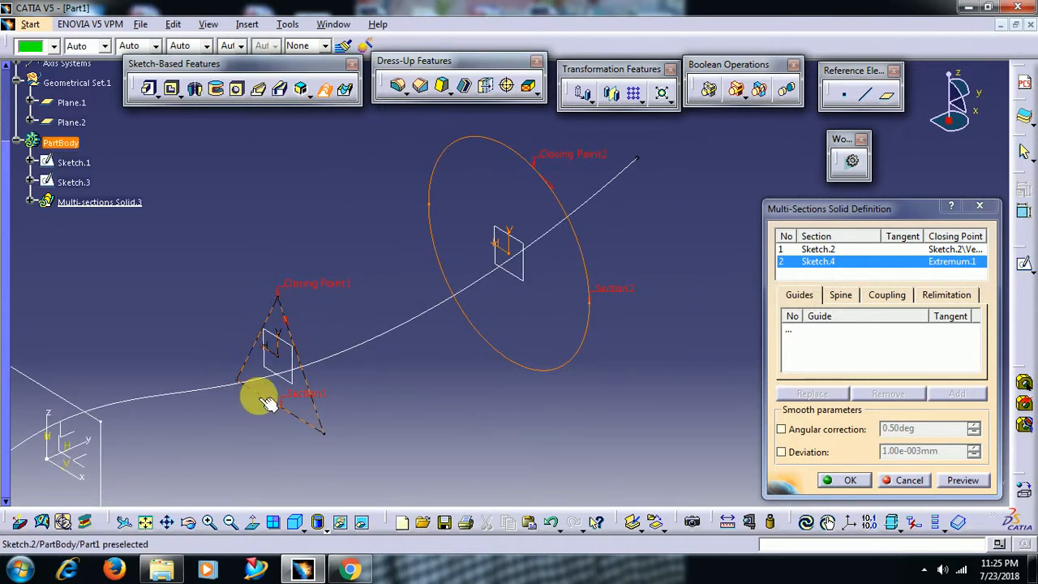
{"action": "mouse_move", "coordinate": [279, 292]}
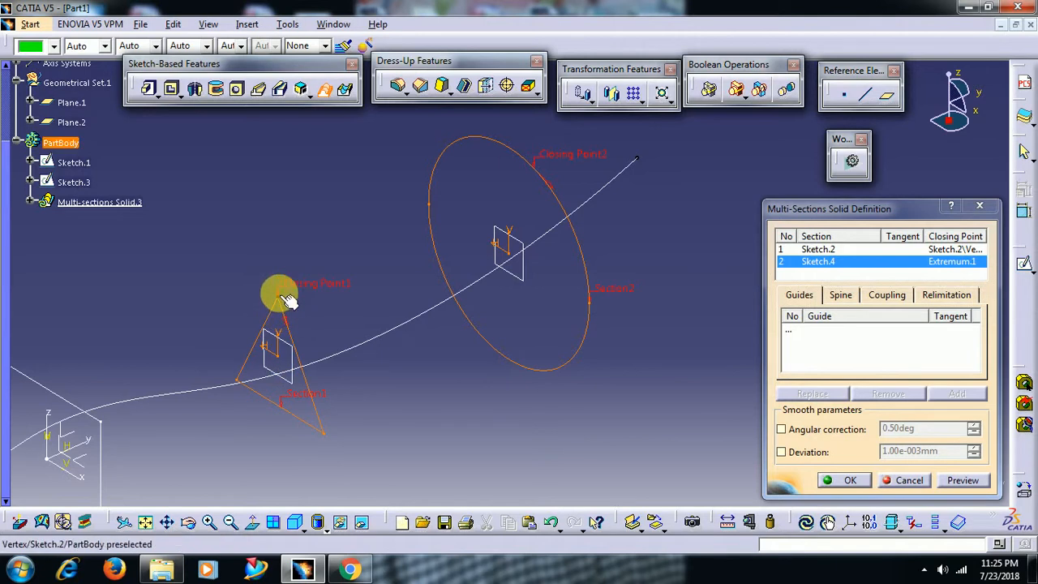
{"action": "mouse_move", "coordinate": [538, 172]}
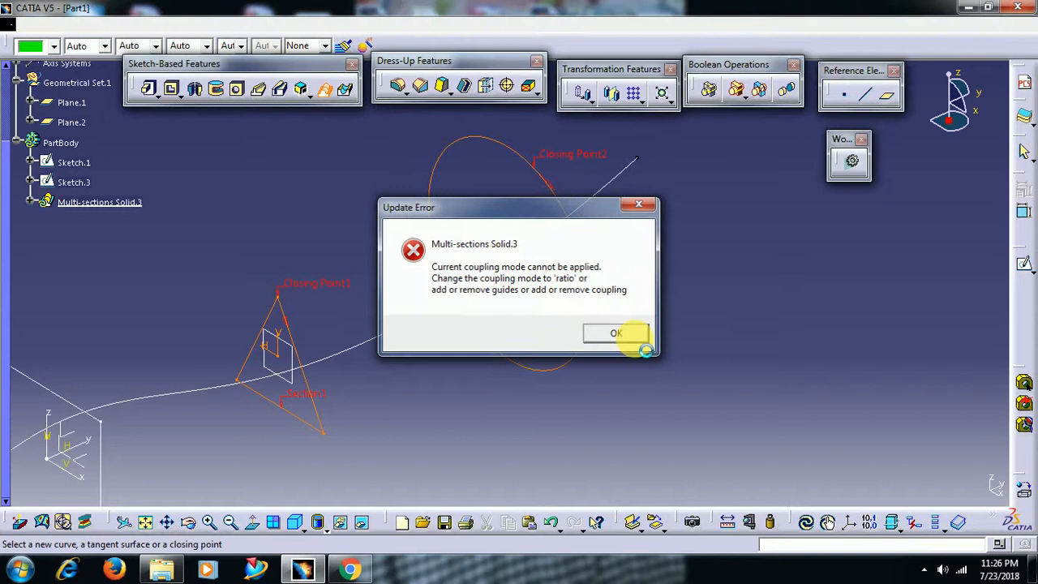
Set Sections coupling to Ratio and preview the triangle-to-ellipse lofted solid
{"action": "left_click", "coordinate": [616, 333]}
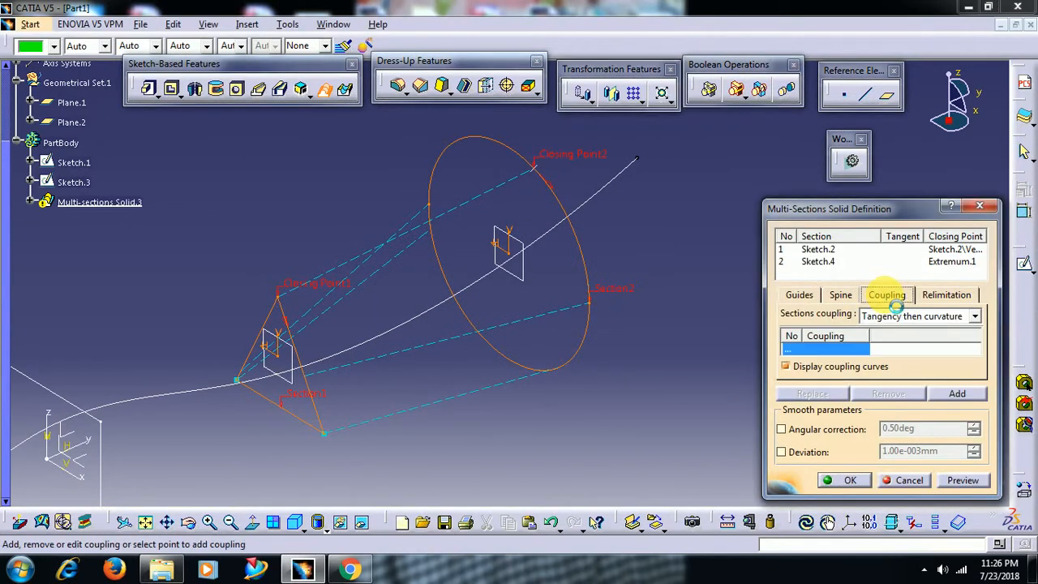
{"action": "left_click", "coordinate": [916, 315]}
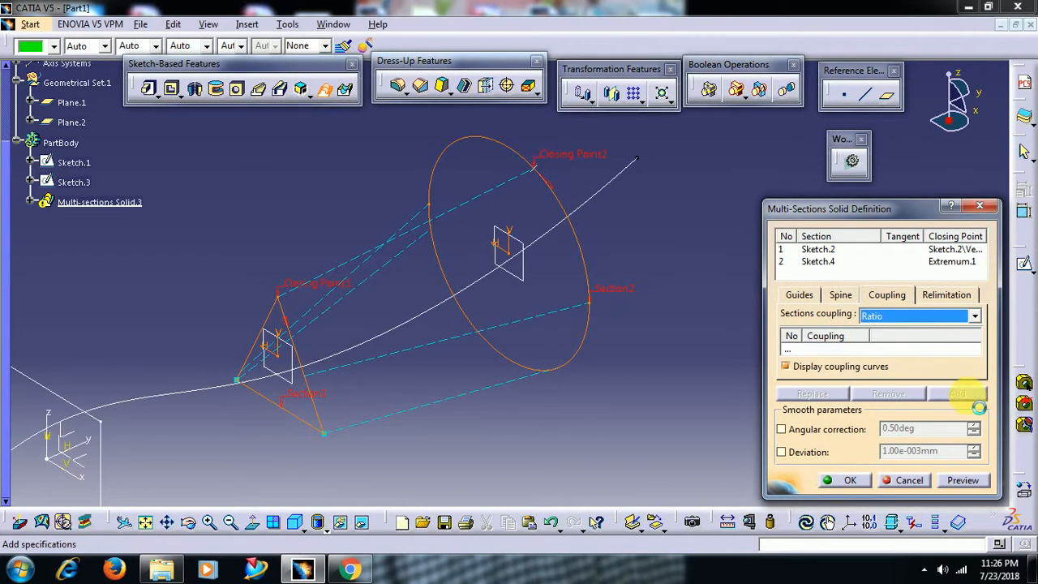
{"action": "left_click", "coordinate": [963, 480]}
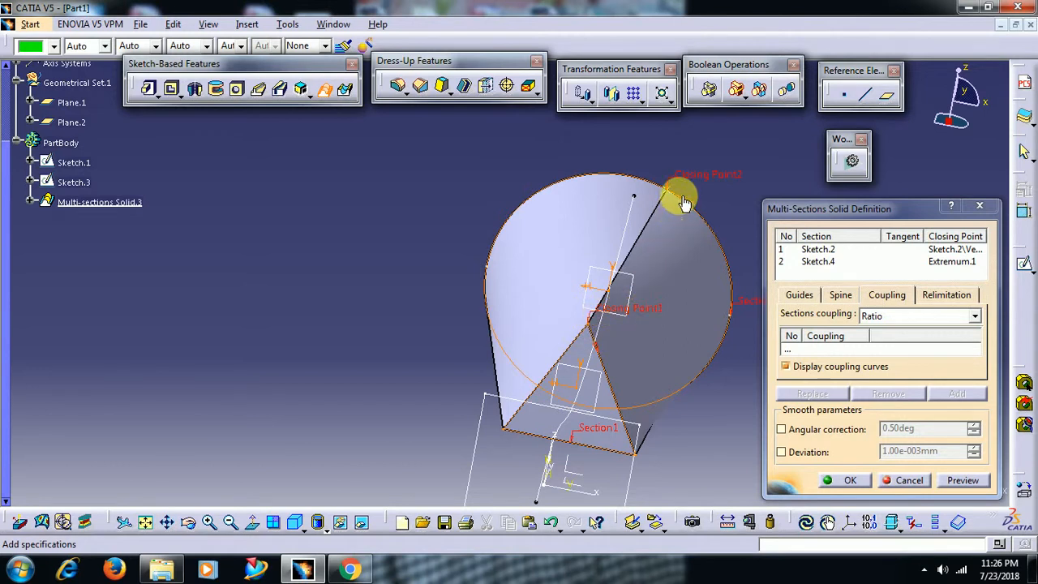
Orbit the previewed solid to inspect it from several sides and lengthwise
{"action": "left_click_drag", "start_coordinate": [685, 198], "coordinate": [678, 203]}
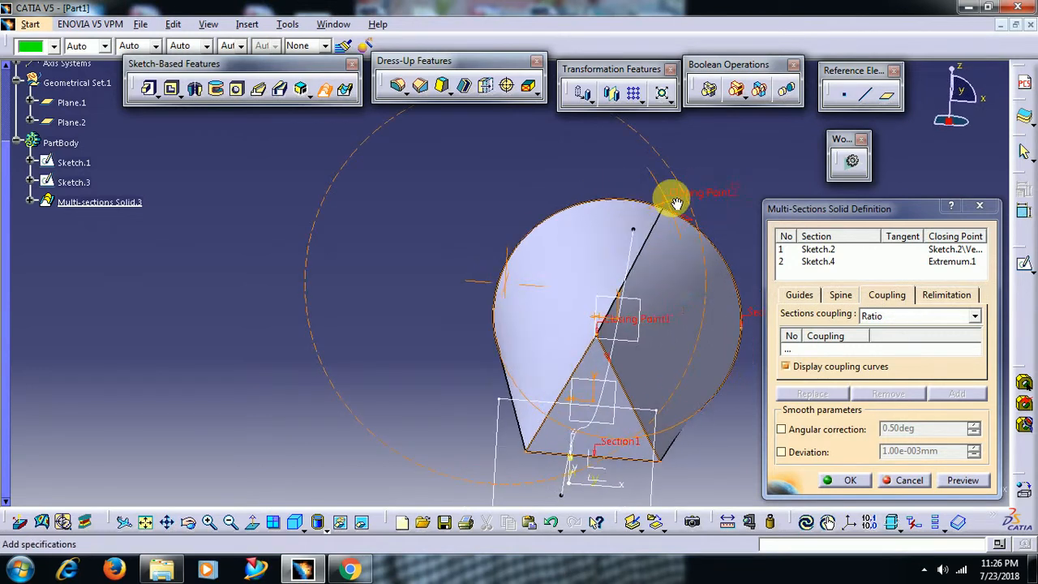
{"action": "left_click_drag", "start_coordinate": [678, 197], "coordinate": [538, 312]}
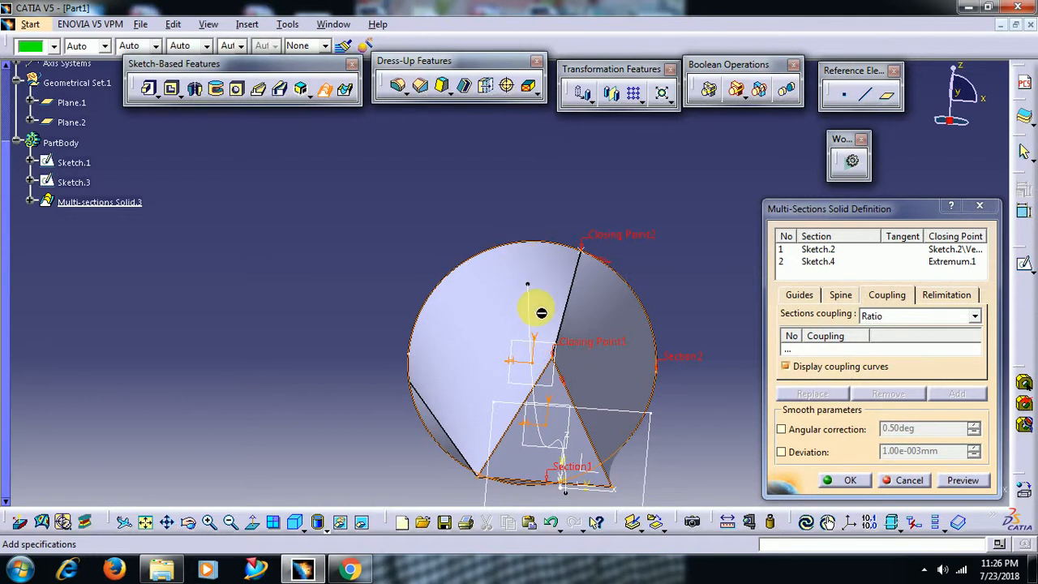
{"action": "left_click_drag", "start_coordinate": [540, 312], "coordinate": [548, 365]}
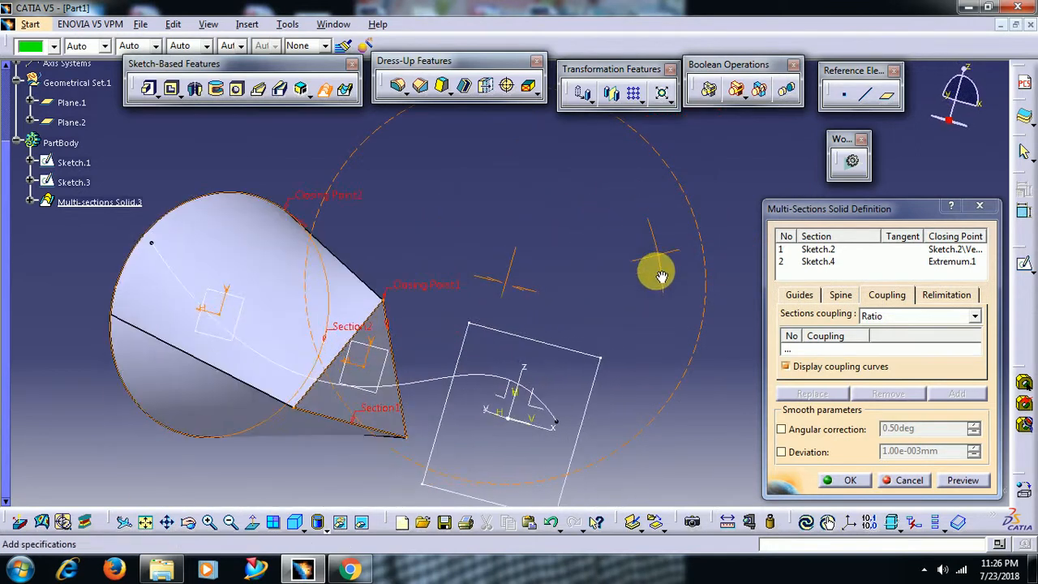
{"action": "left_click_drag", "start_coordinate": [662, 275], "coordinate": [707, 341]}
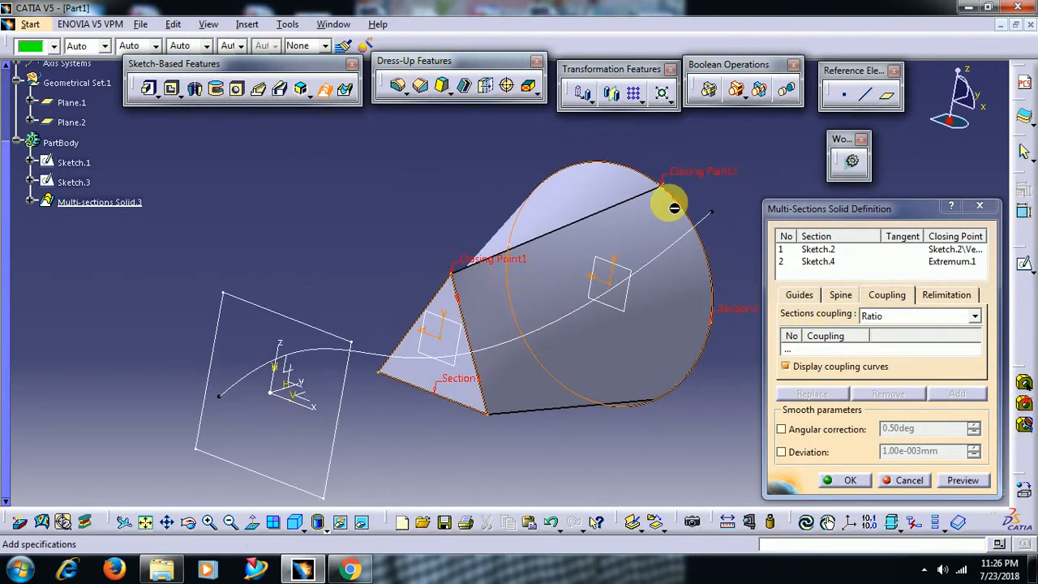
{"action": "mouse_move", "coordinate": [685, 191]}
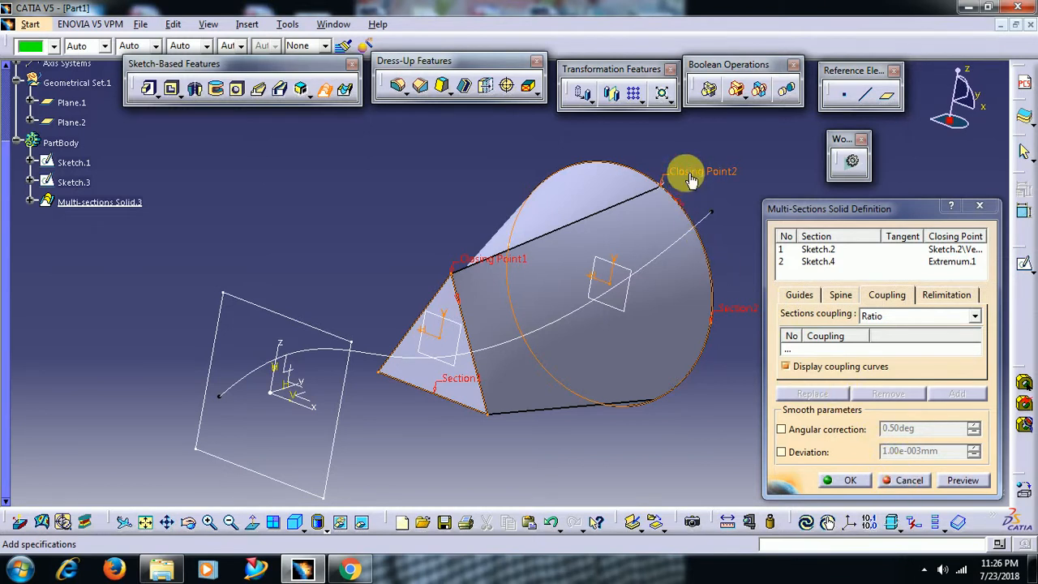
Choose Replace on the circular section's Closing Point2 from its context menu
{"action": "right_click", "coordinate": [690, 175]}
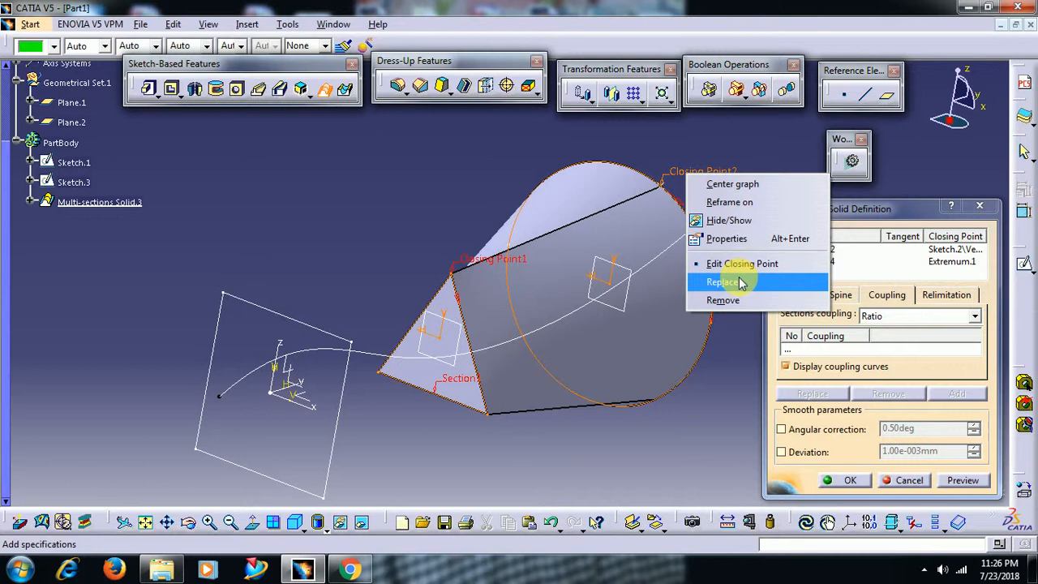
{"action": "left_click", "coordinate": [720, 283]}
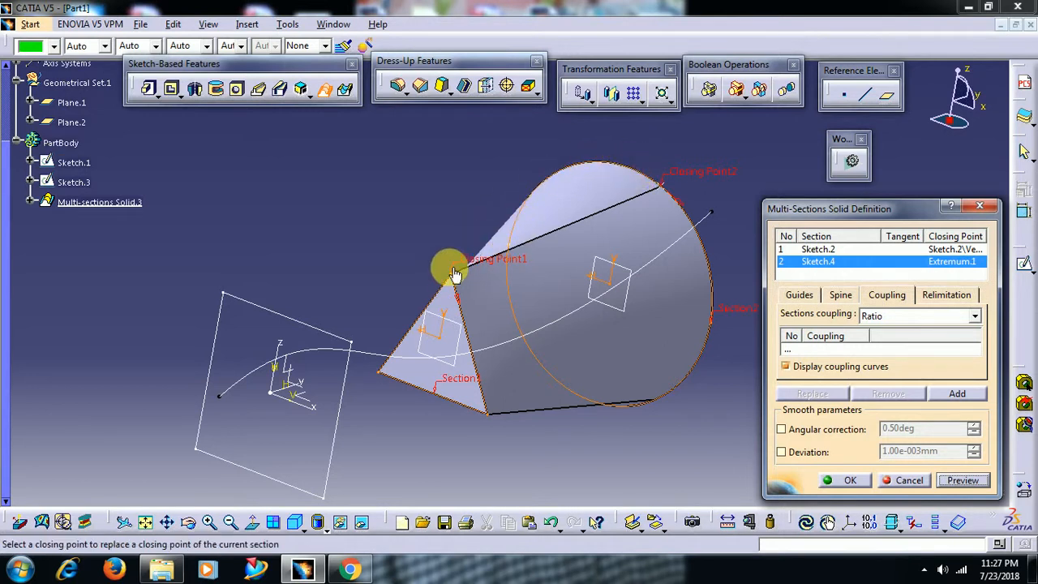
{"action": "mouse_move", "coordinate": [629, 182]}
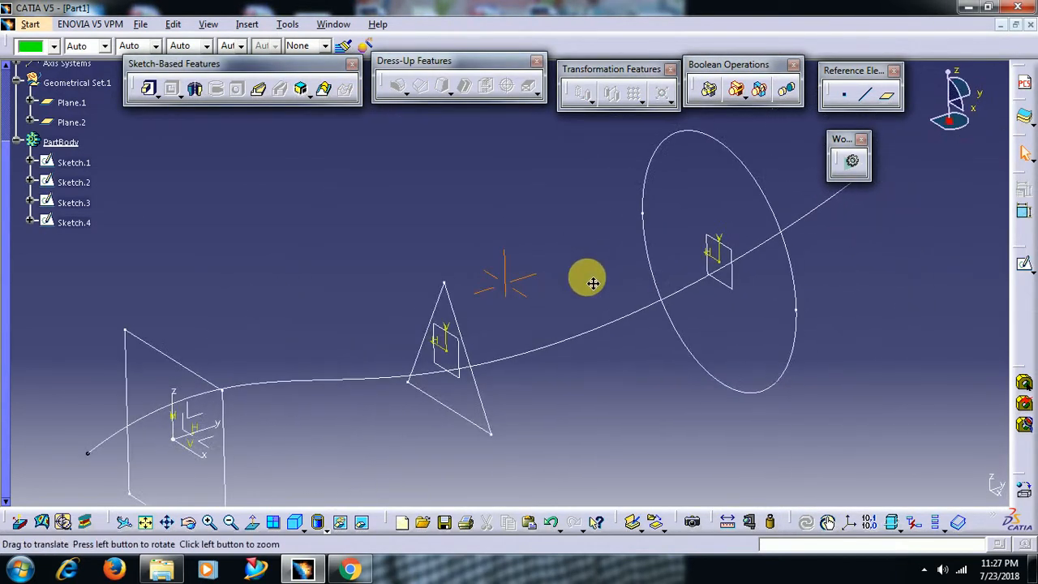
Create a Point on curve on the circular section Sketch.4 at length 225.62mm
{"action": "left_click", "coordinate": [843, 95]}
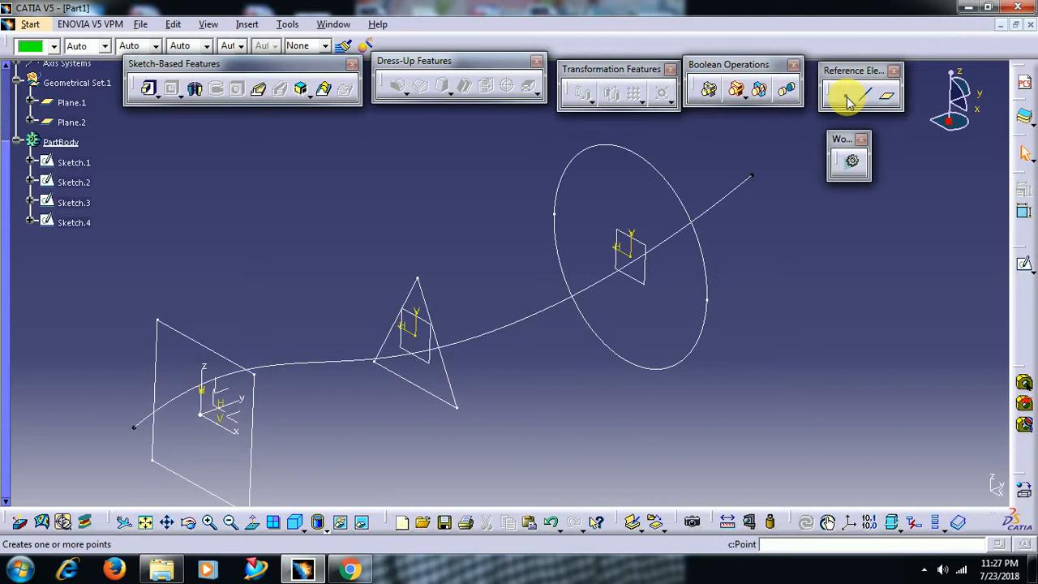
{"action": "left_click", "coordinate": [847, 96]}
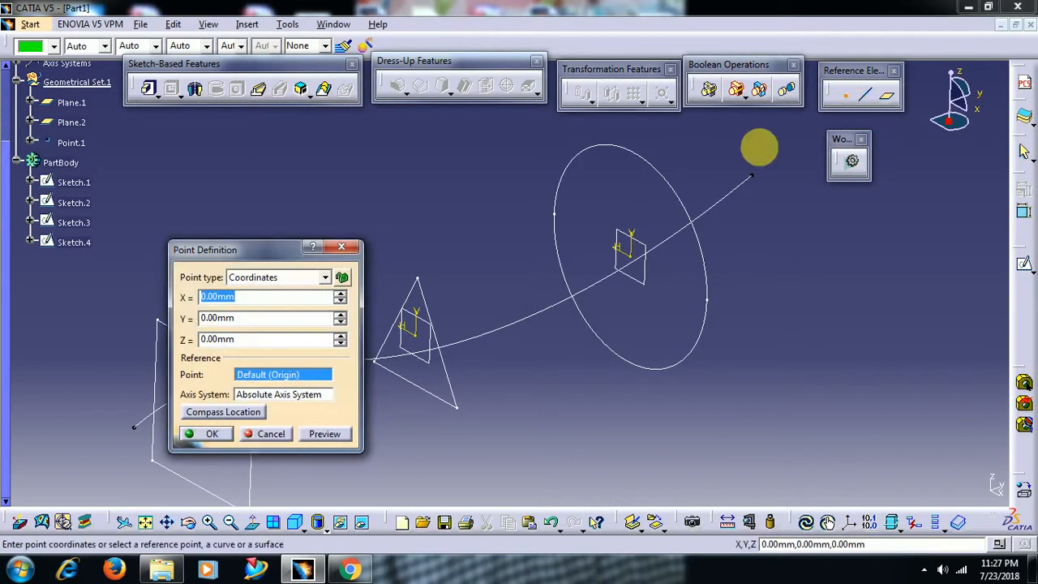
{"action": "left_click", "coordinate": [324, 276]}
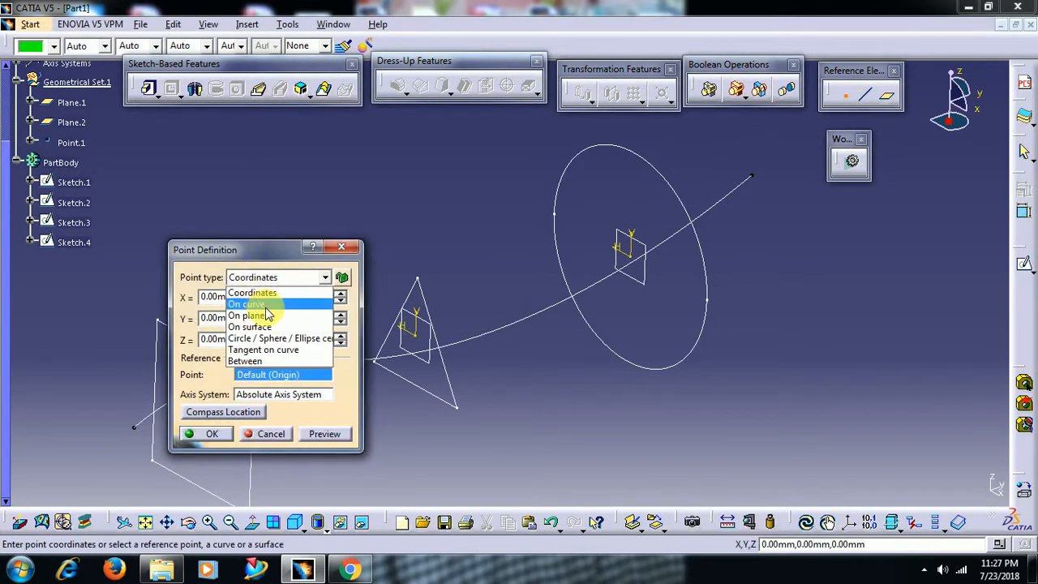
{"action": "left_click", "coordinate": [246, 303]}
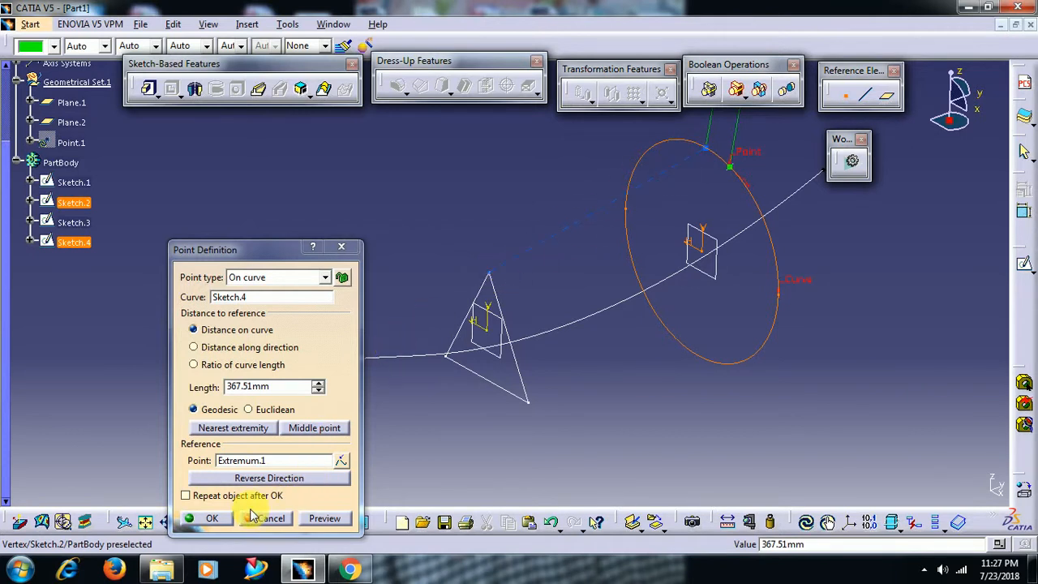
{"action": "left_click", "coordinate": [211, 517]}
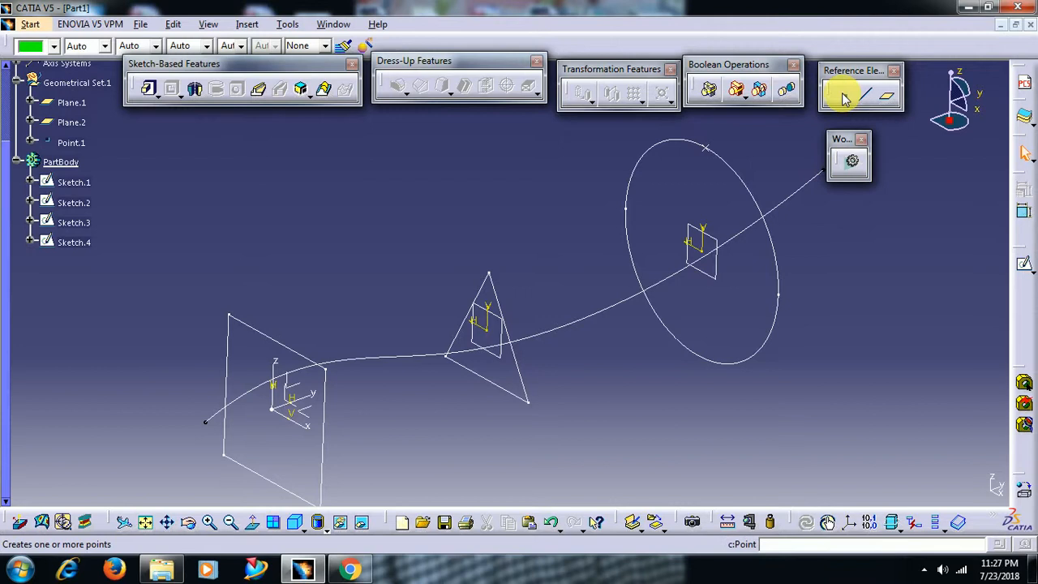
Create a second point on the circular section and orbit to check the sections
{"action": "left_click", "coordinate": [847, 96]}
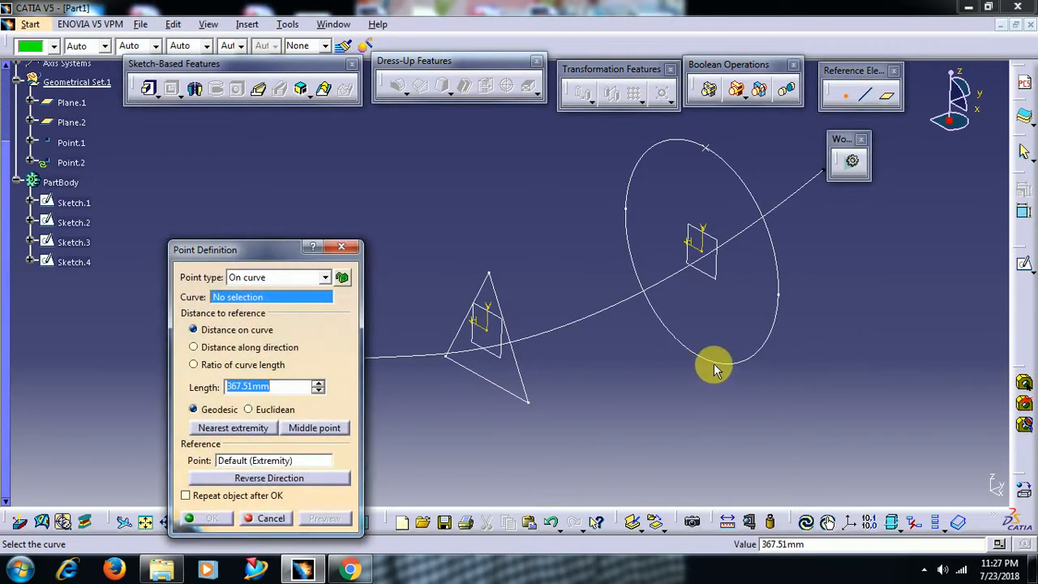
{"action": "mouse_move", "coordinate": [770, 339]}
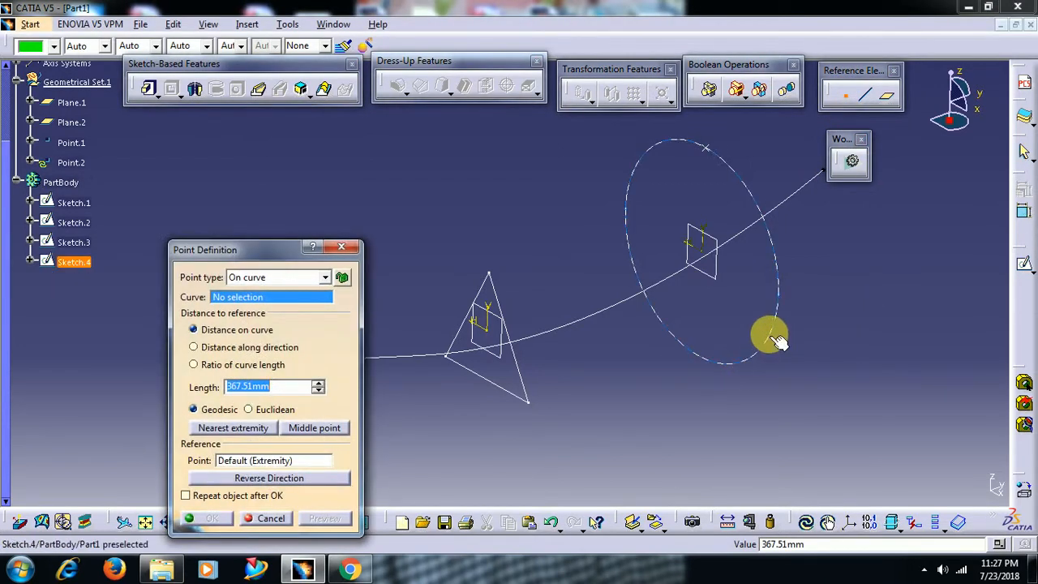
{"action": "left_click", "coordinate": [770, 335]}
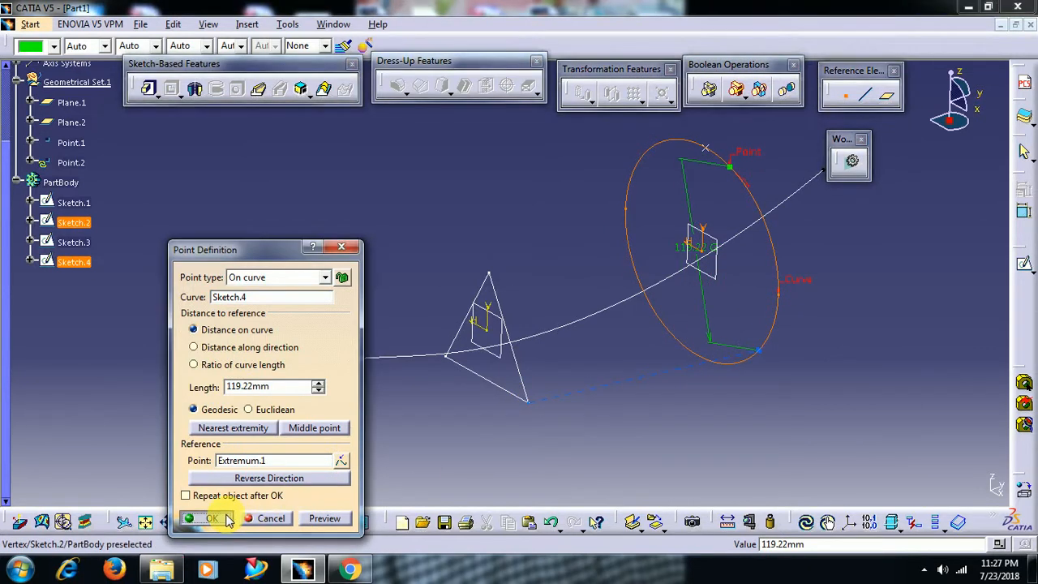
{"action": "left_click", "coordinate": [211, 519]}
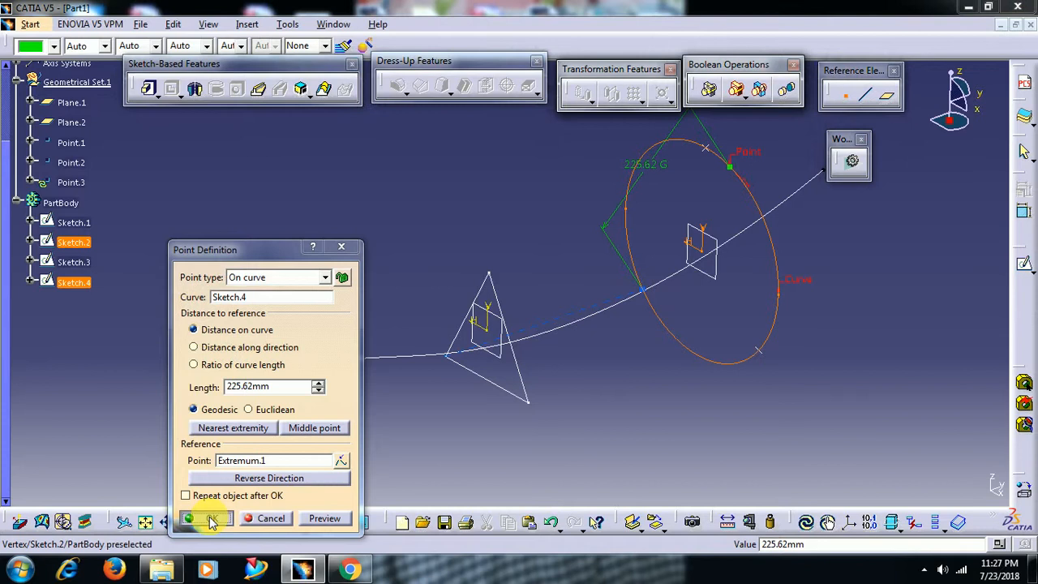
{"action": "left_click", "coordinate": [208, 519]}
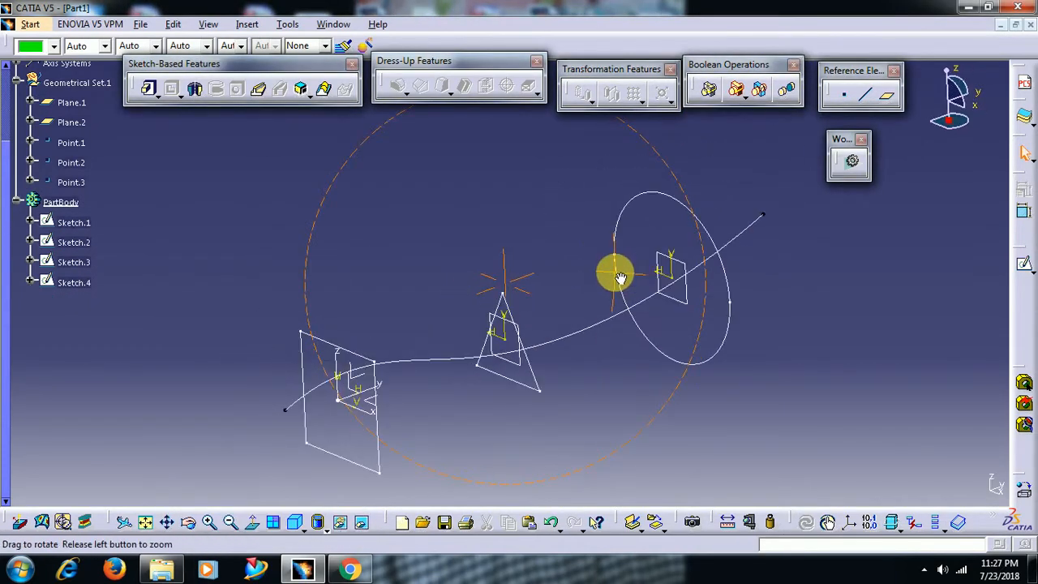
{"action": "left_click_drag", "start_coordinate": [617, 276], "coordinate": [616, 325]}
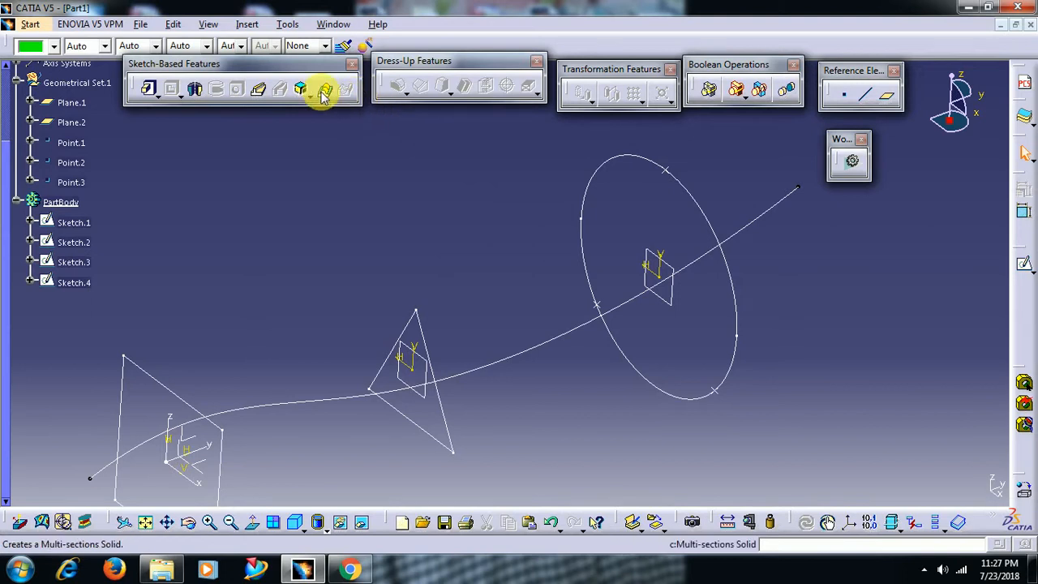
Start a new loft with Sketch.2 as first section and add a coupling from the triangle's corner
{"action": "left_click", "coordinate": [325, 87]}
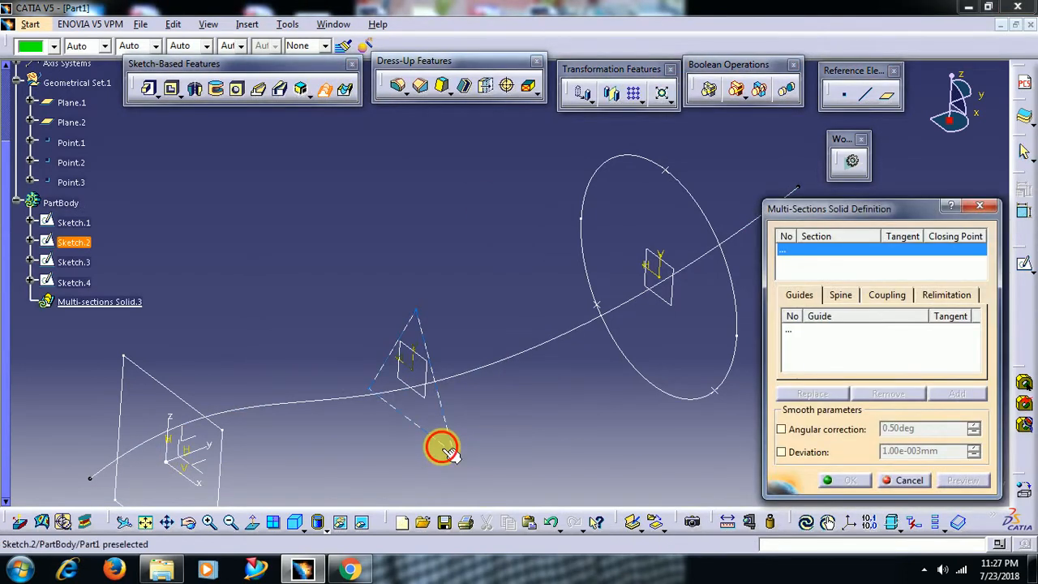
{"action": "left_click", "coordinate": [441, 447]}
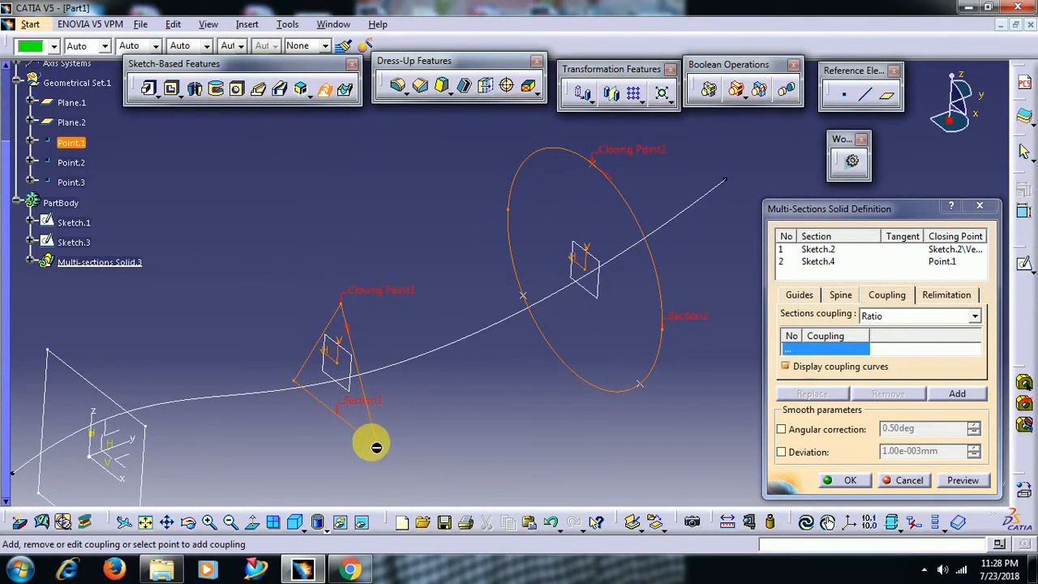
{"action": "mouse_move", "coordinate": [388, 468]}
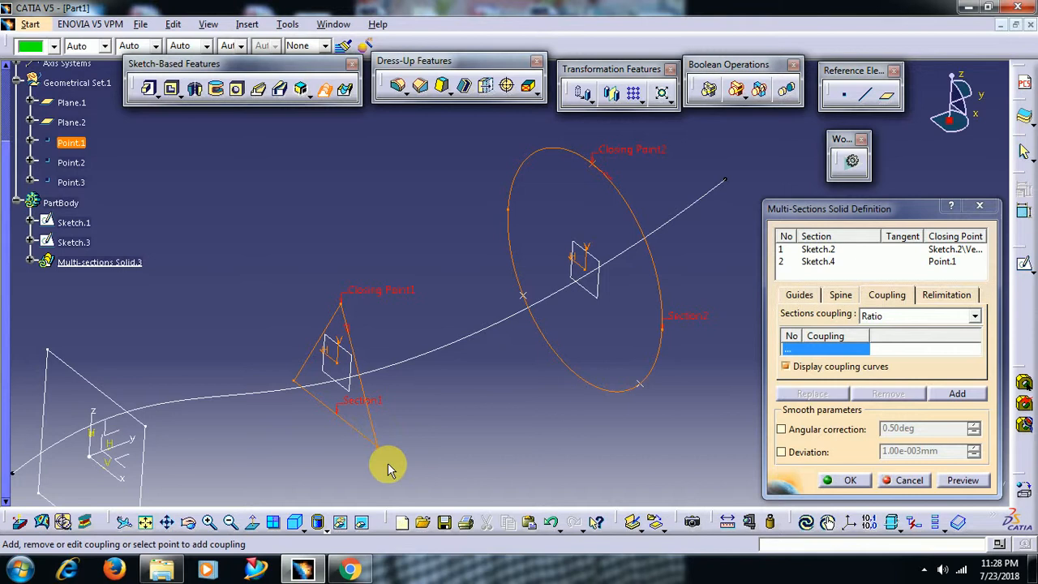
{"action": "left_click", "coordinate": [957, 394]}
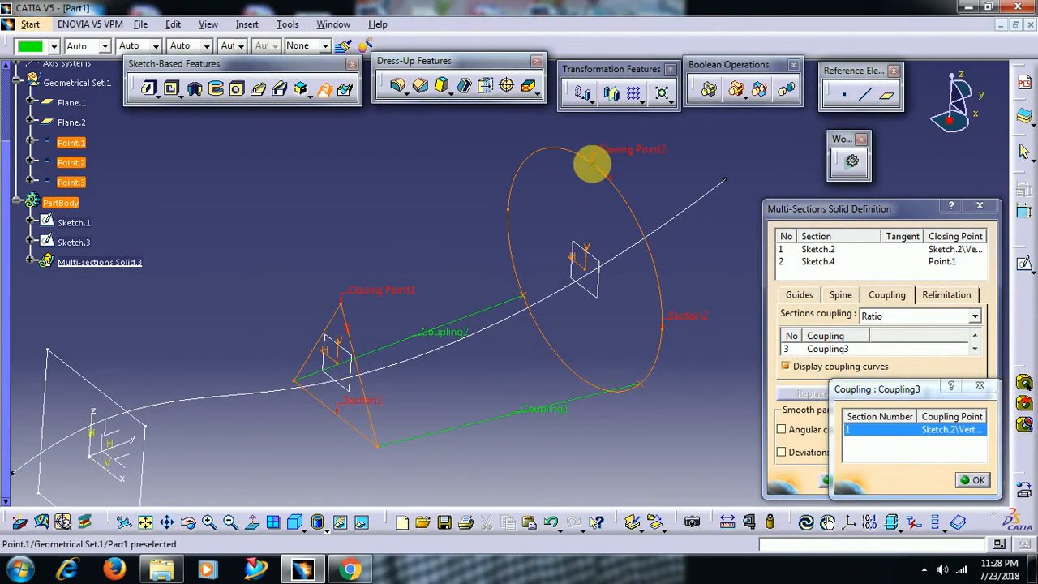
Complete the coupling to a circle point, preview the lofted solid and orbit to check it
{"action": "left_click", "coordinate": [976, 480]}
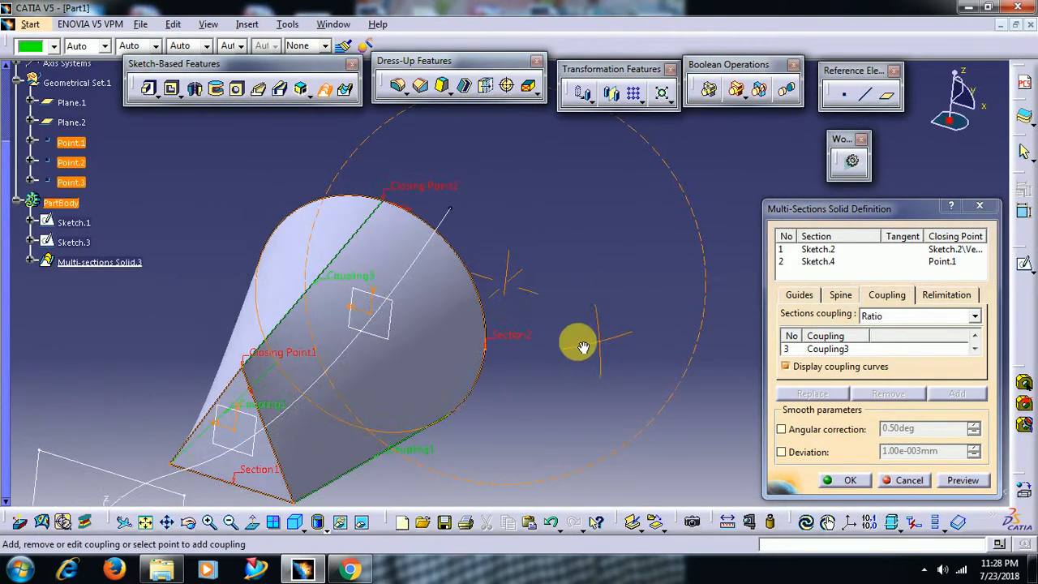
{"action": "left_click_drag", "start_coordinate": [577, 348], "coordinate": [506, 375]}
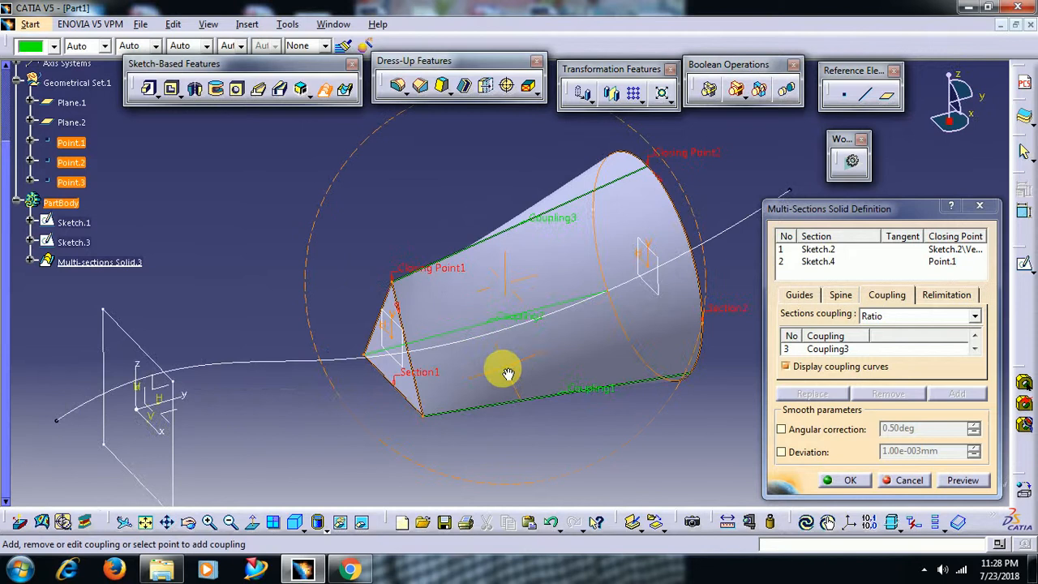
{"action": "left_click_drag", "start_coordinate": [506, 373], "coordinate": [470, 336]}
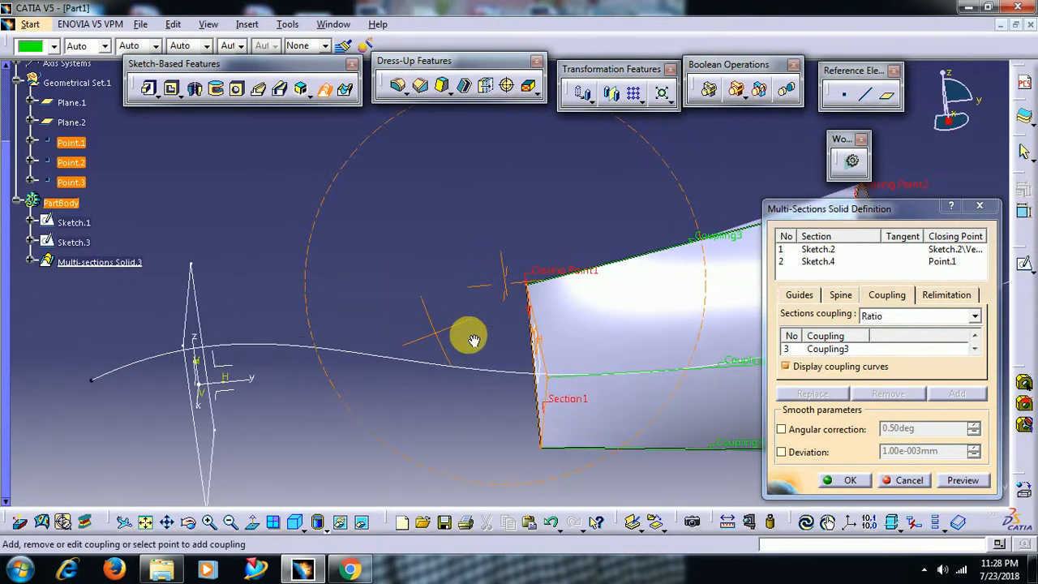
{"action": "left_click", "coordinate": [849, 480]}
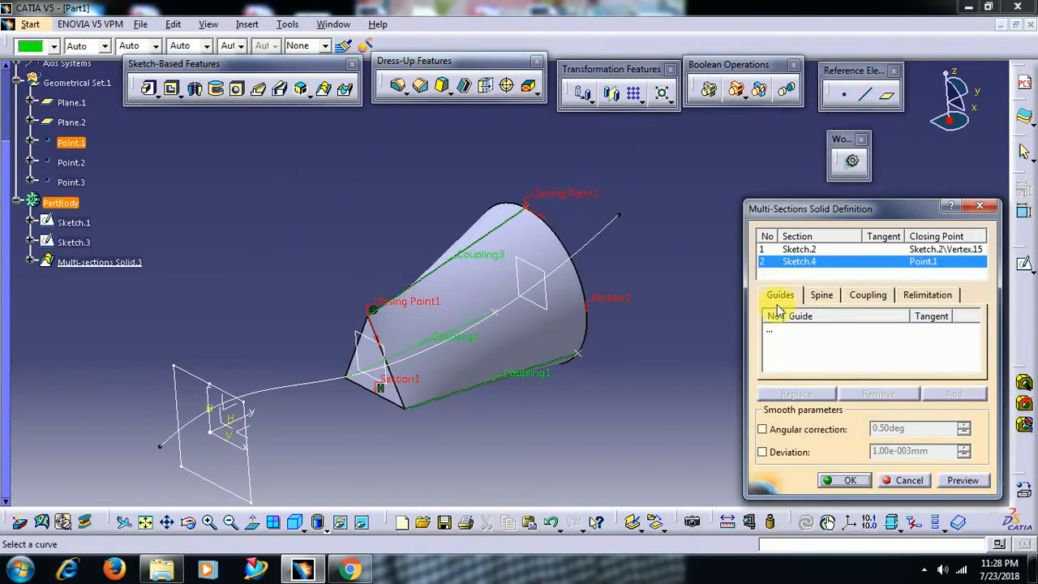
Set Sketch.3 as the spine and create Multi-sections Solid.3 bending along the curve
{"action": "left_click", "coordinate": [821, 295]}
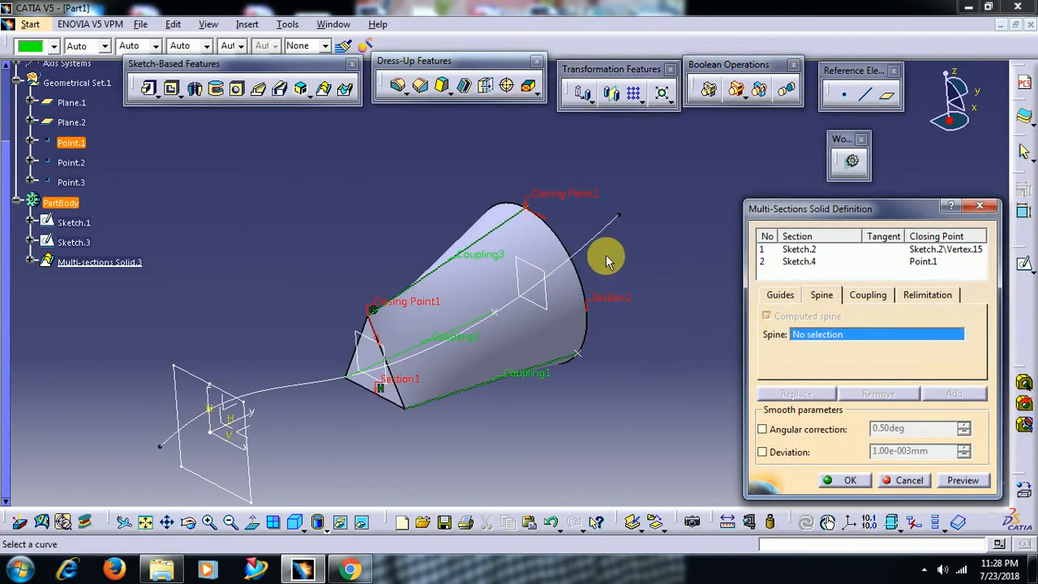
{"action": "left_click", "coordinate": [963, 480]}
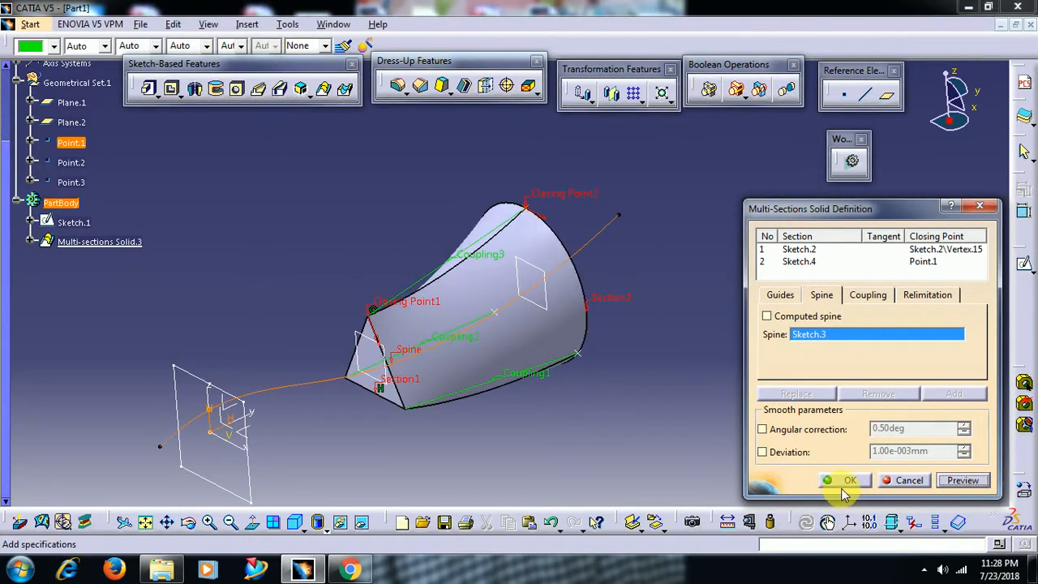
{"action": "left_click", "coordinate": [850, 480]}
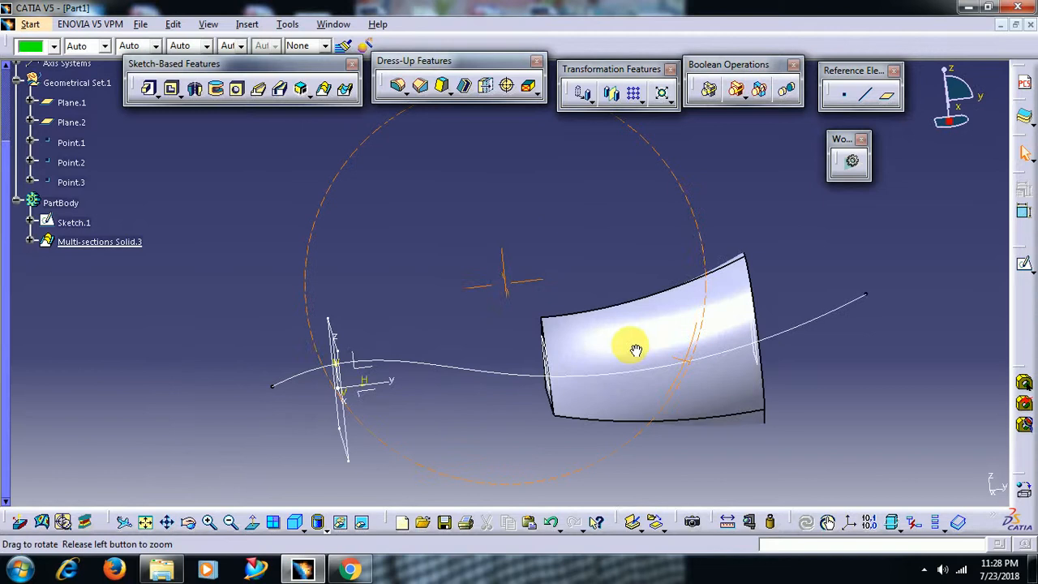
{"action": "left_click_drag", "start_coordinate": [636, 350], "coordinate": [694, 307]}
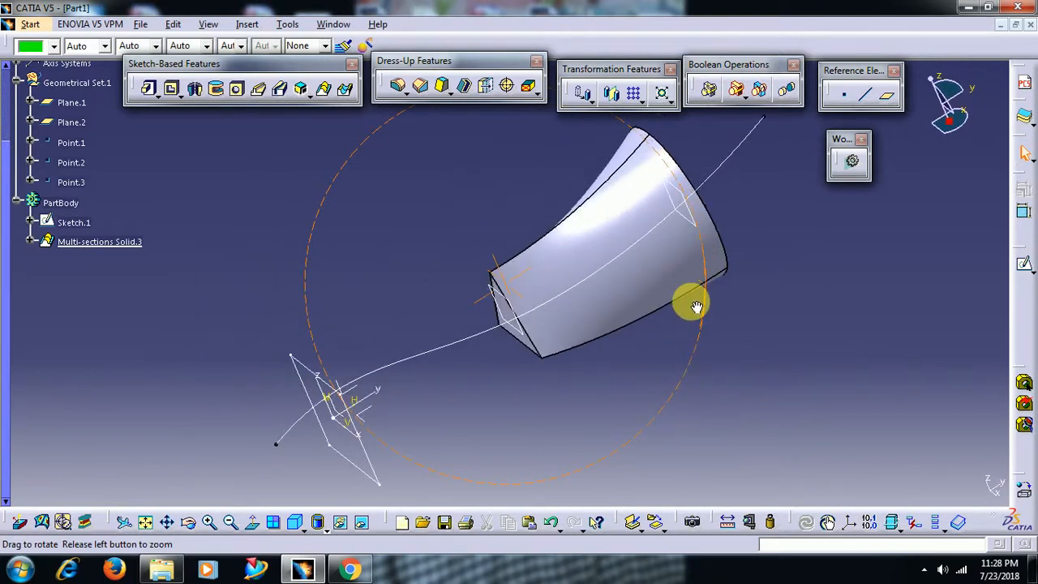
{"action": "right_click", "coordinate": [694, 307]}
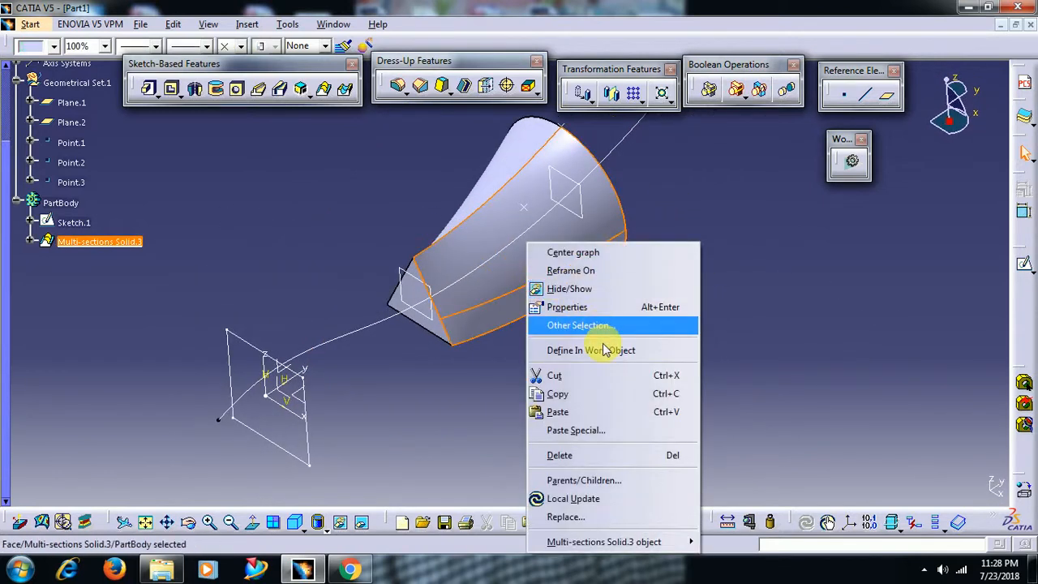
Delete the lofted solid and begin a new sketch (Sketch.5) for a guide curve
{"action": "left_click", "coordinate": [559, 454]}
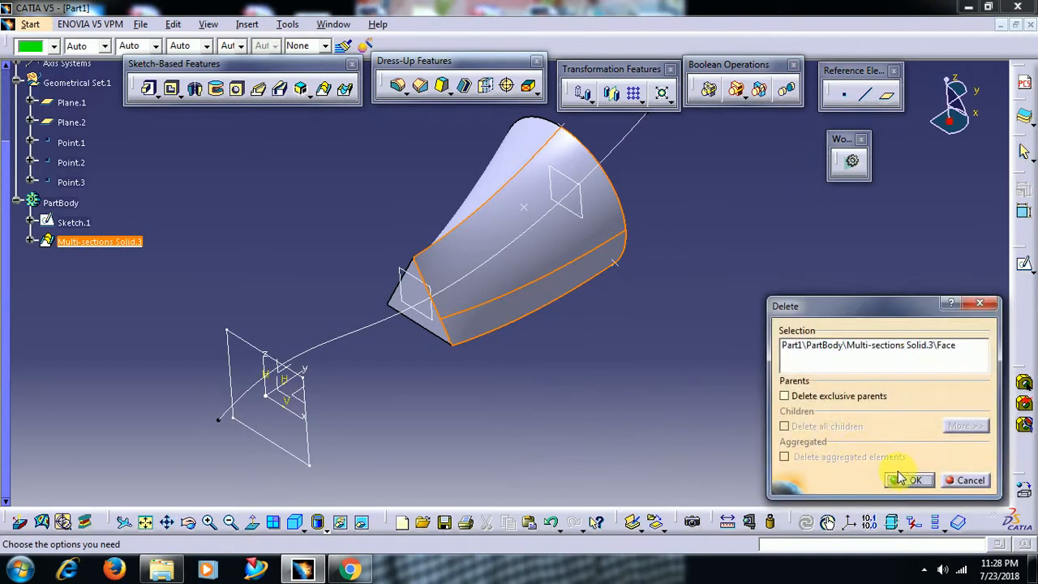
{"action": "left_click", "coordinate": [908, 480]}
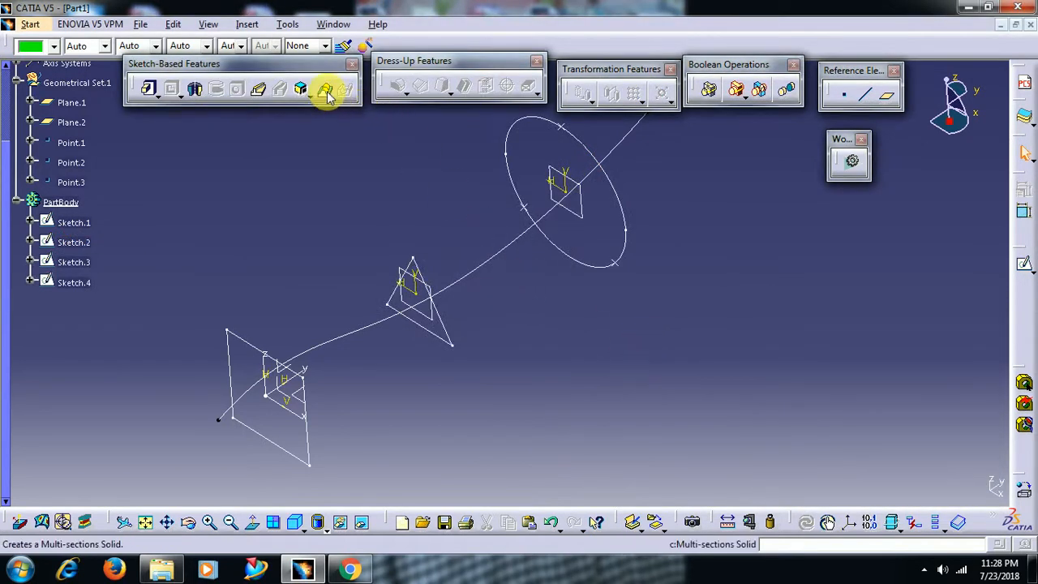
{"action": "left_click", "coordinate": [327, 88]}
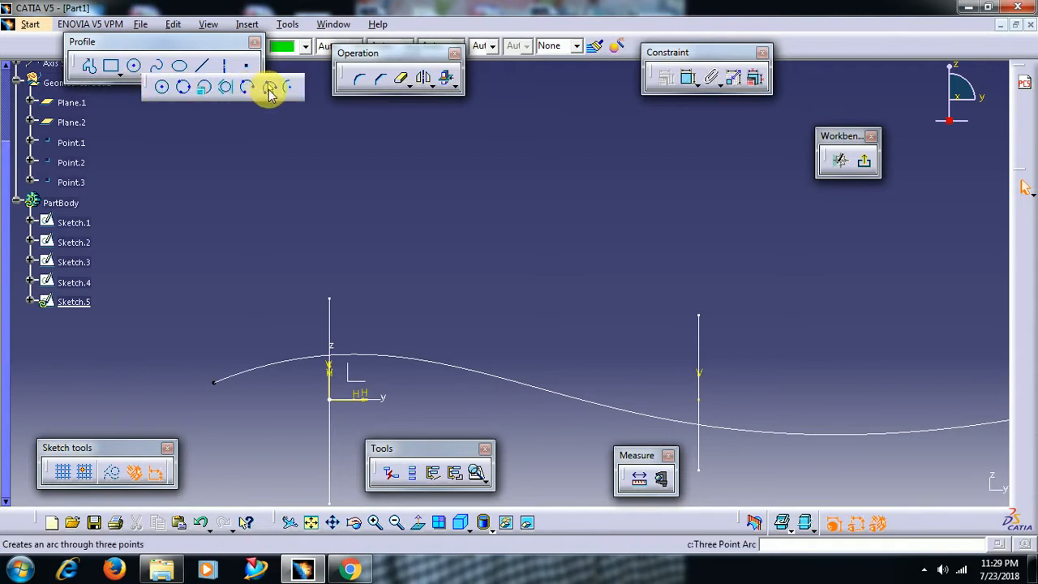
Draw a three-point arc spanning from above the left section to the right section
{"action": "left_click", "coordinate": [269, 87]}
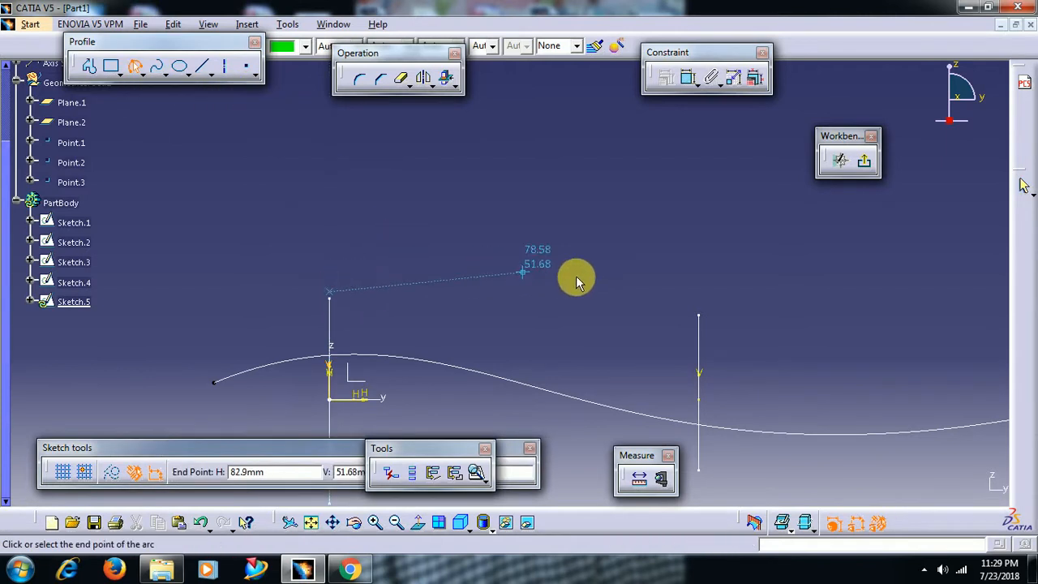
{"action": "left_click", "coordinate": [522, 272]}
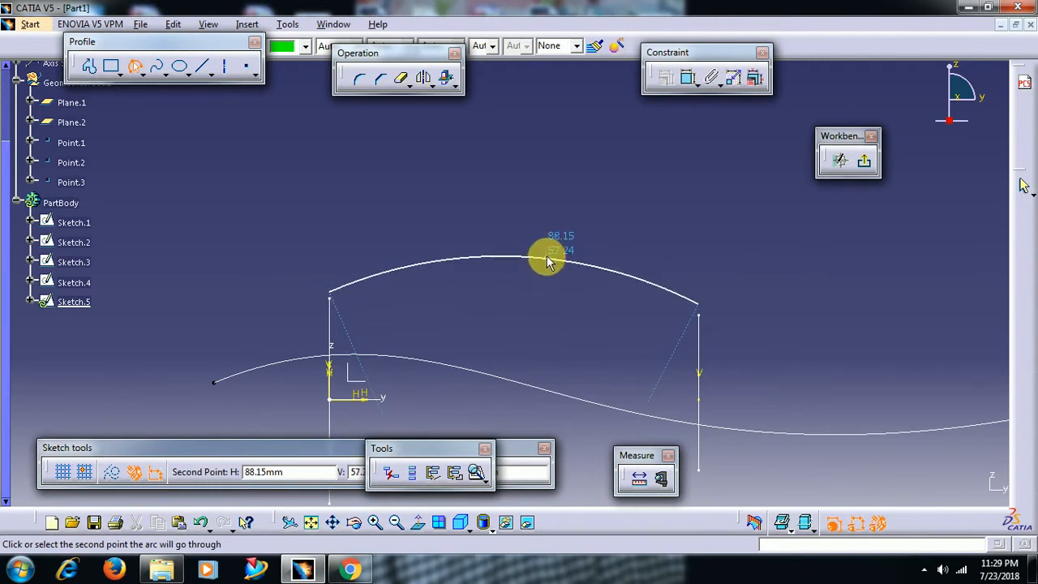
{"action": "left_click", "coordinate": [548, 259]}
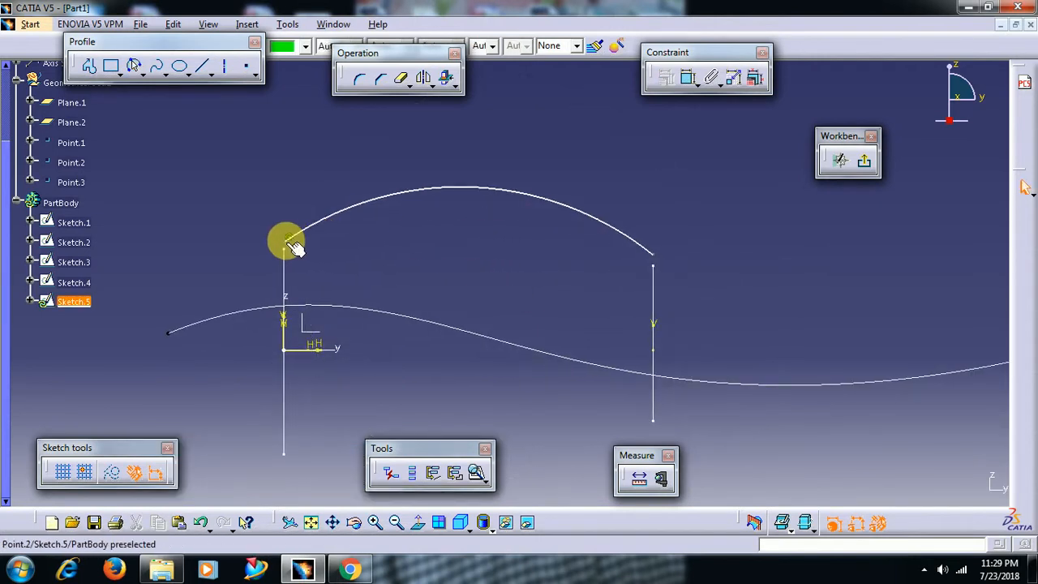
Constrain the arc's end coincident with the section vertex and exit the sketcher
{"action": "left_click", "coordinate": [685, 78]}
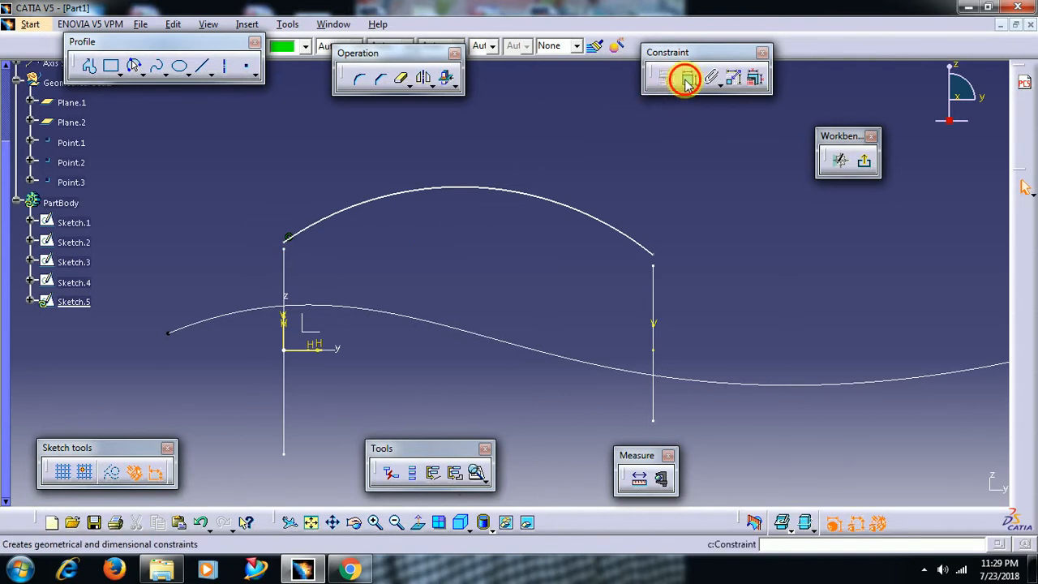
{"action": "mouse_move", "coordinate": [282, 242]}
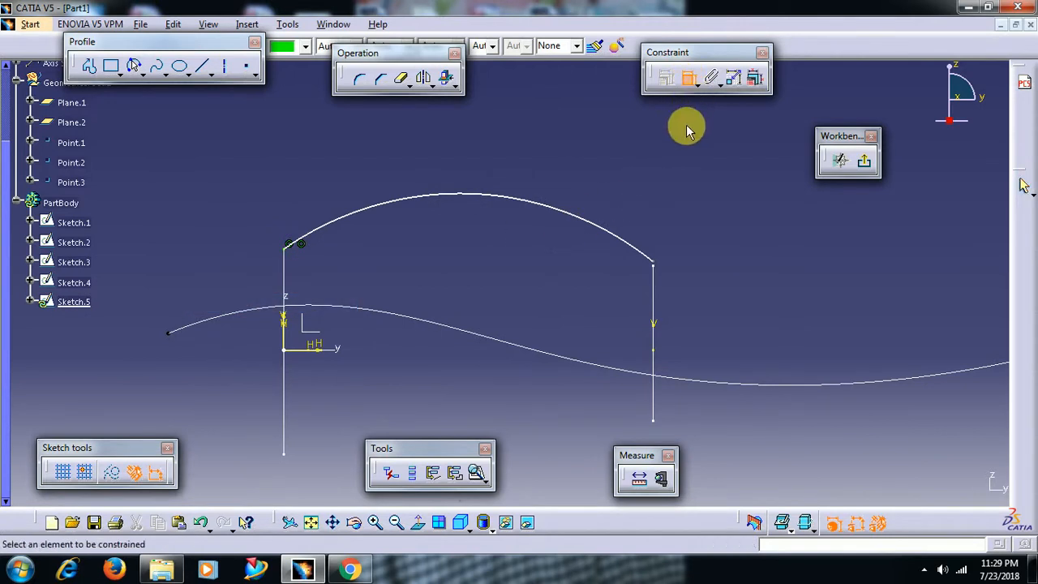
{"action": "left_click", "coordinate": [652, 266]}
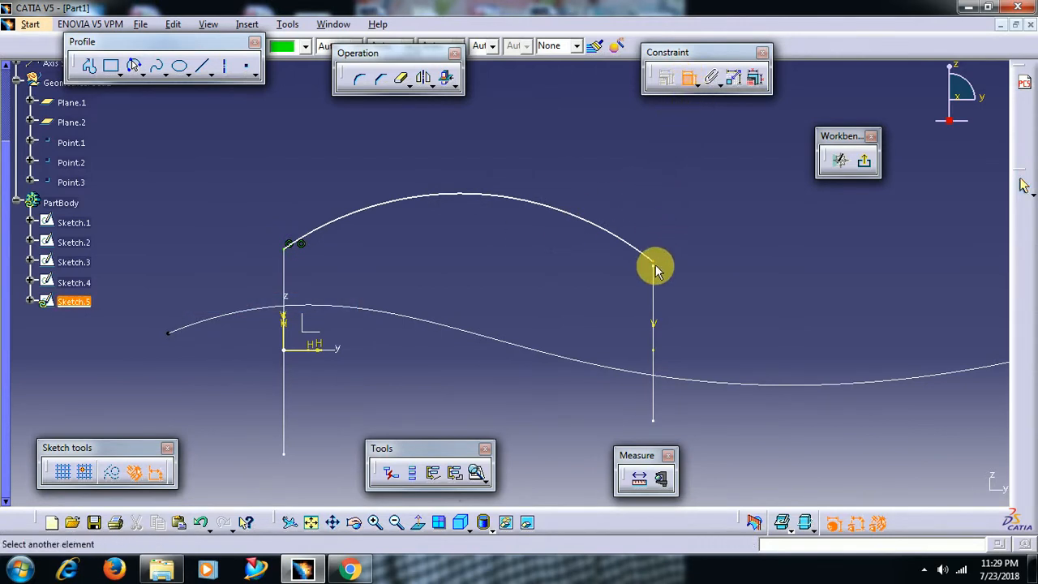
{"action": "right_click", "coordinate": [652, 267]}
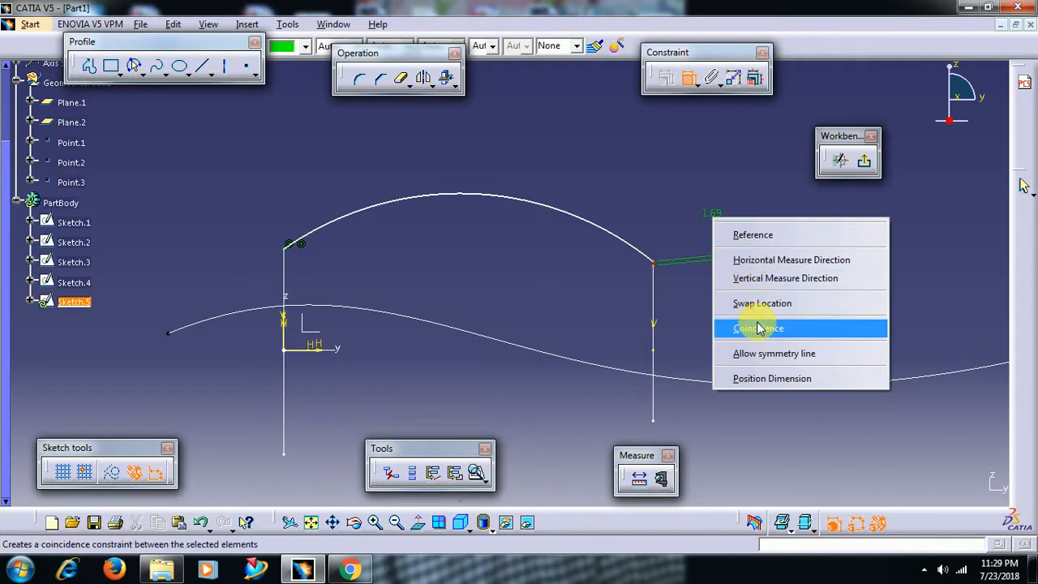
{"action": "left_click", "coordinate": [758, 328]}
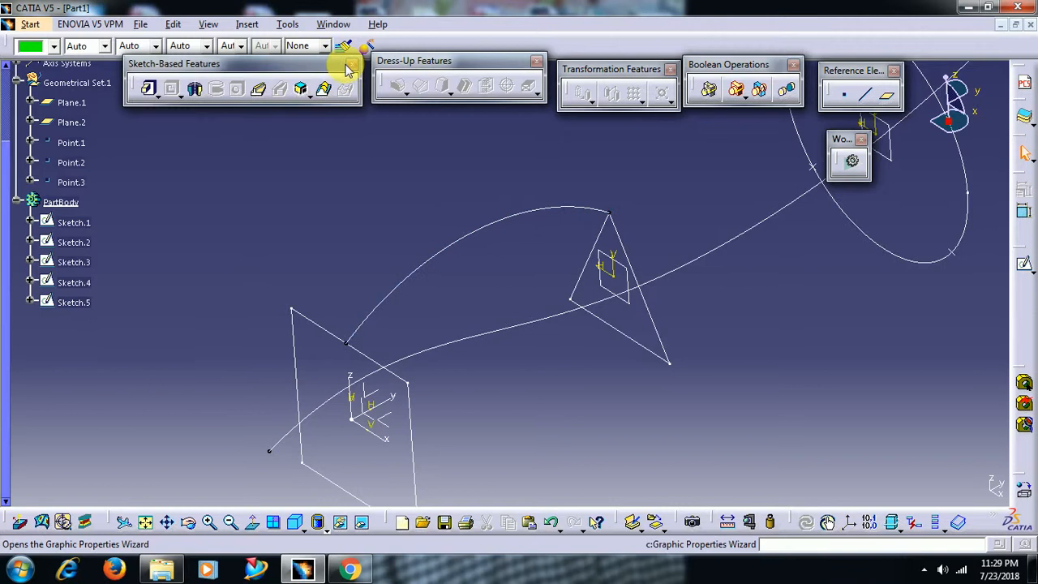
Loft Sketch.1 to Sketch.2 with Sketch.5 as guide and preview, raising a coupling-mode error
{"action": "left_click", "coordinate": [345, 88]}
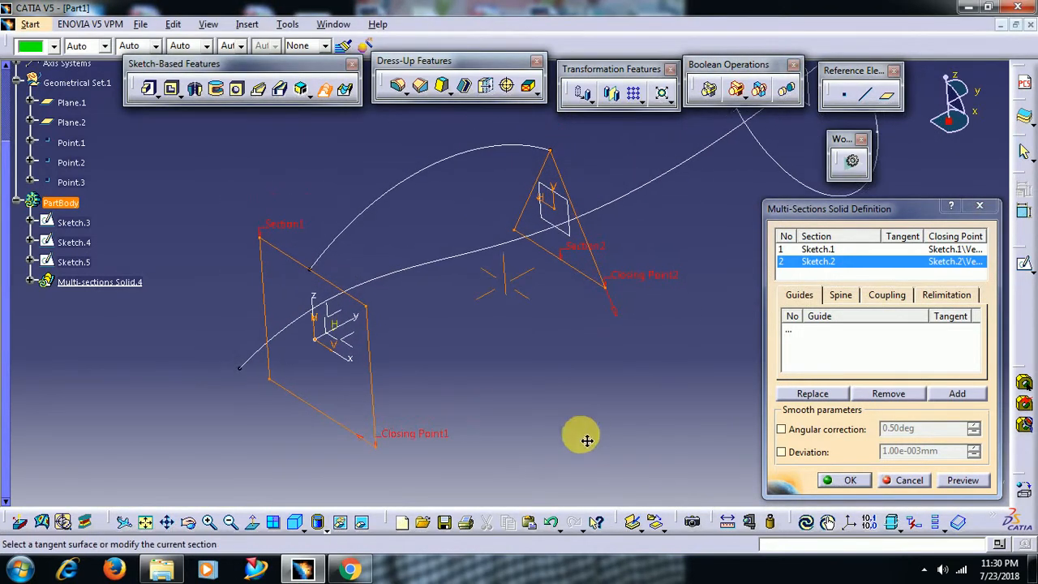
{"action": "left_click", "coordinate": [798, 295]}
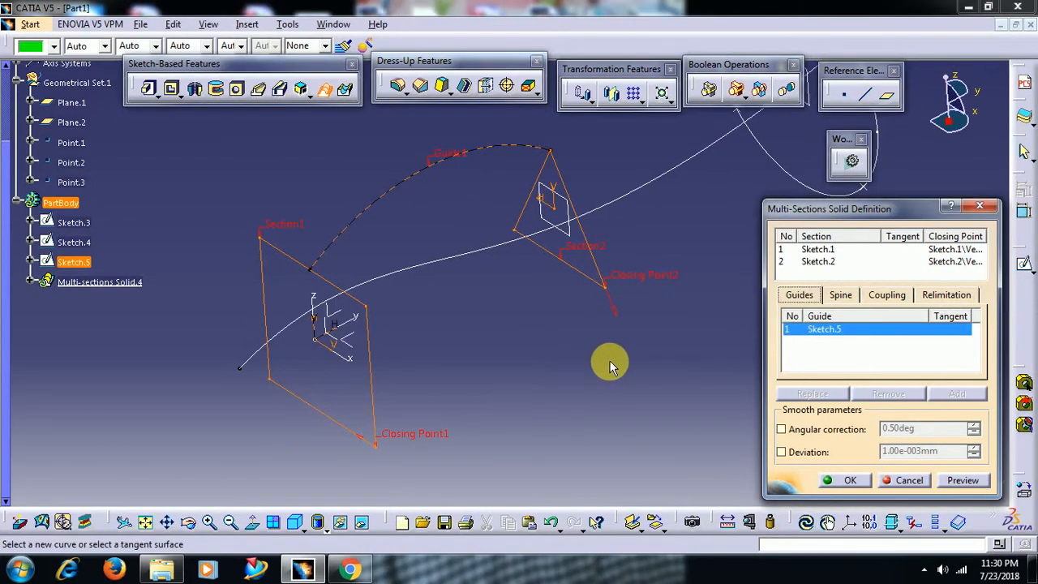
{"action": "mouse_move", "coordinate": [311, 256]}
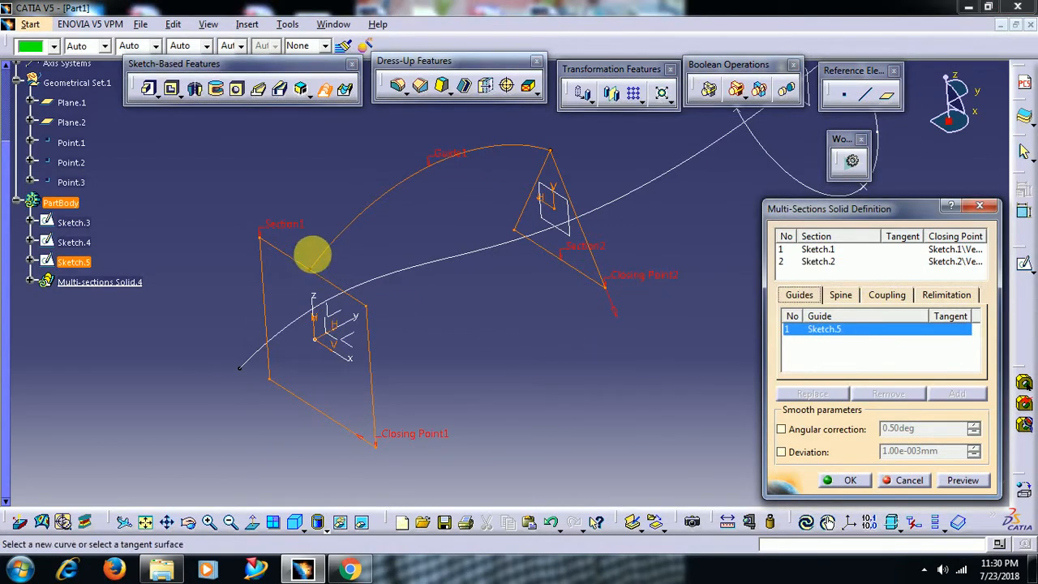
{"action": "mouse_move", "coordinate": [526, 289]}
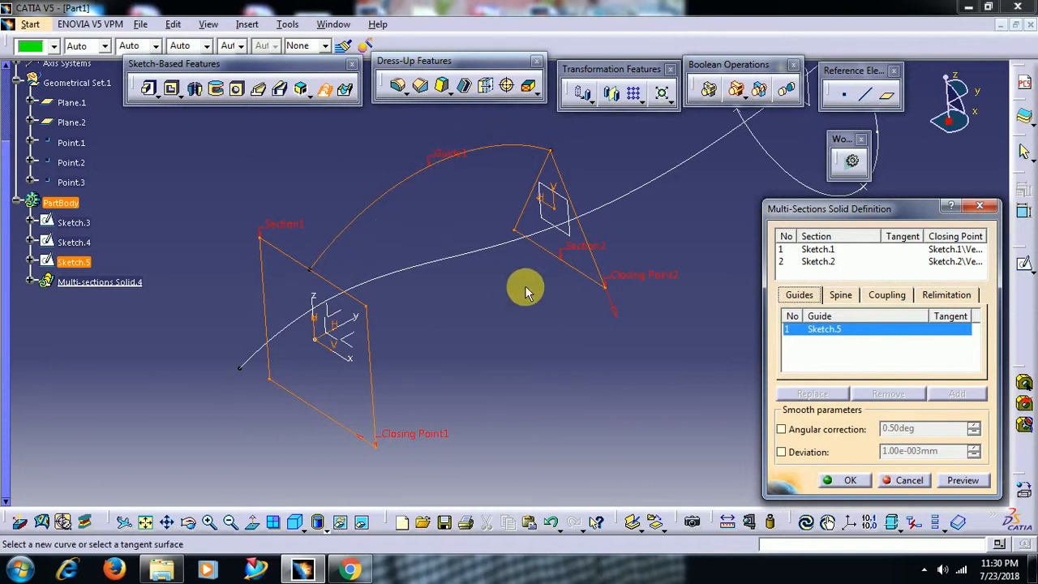
{"action": "mouse_move", "coordinate": [324, 276]}
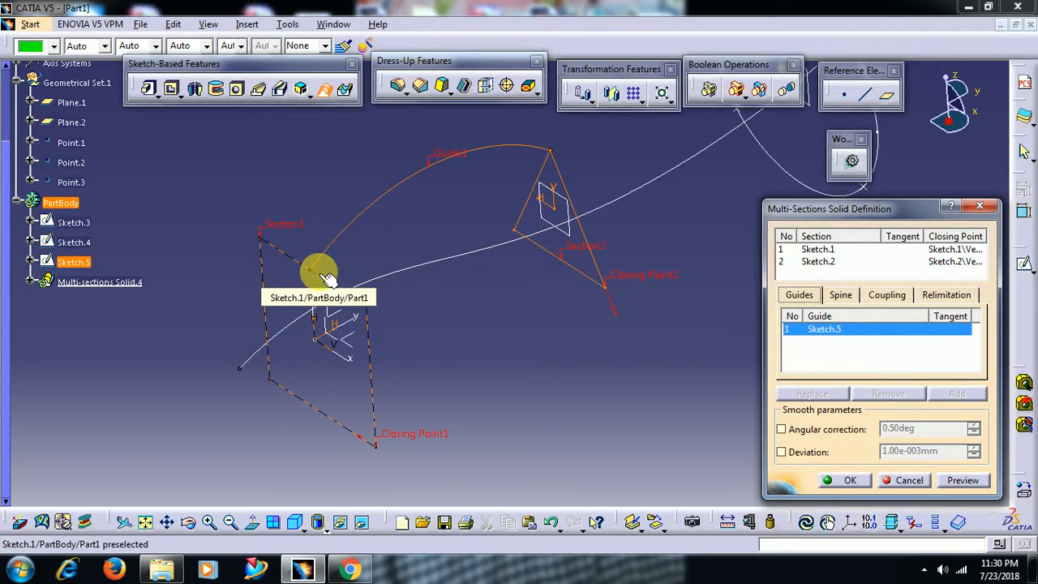
{"action": "left_click", "coordinate": [328, 272]}
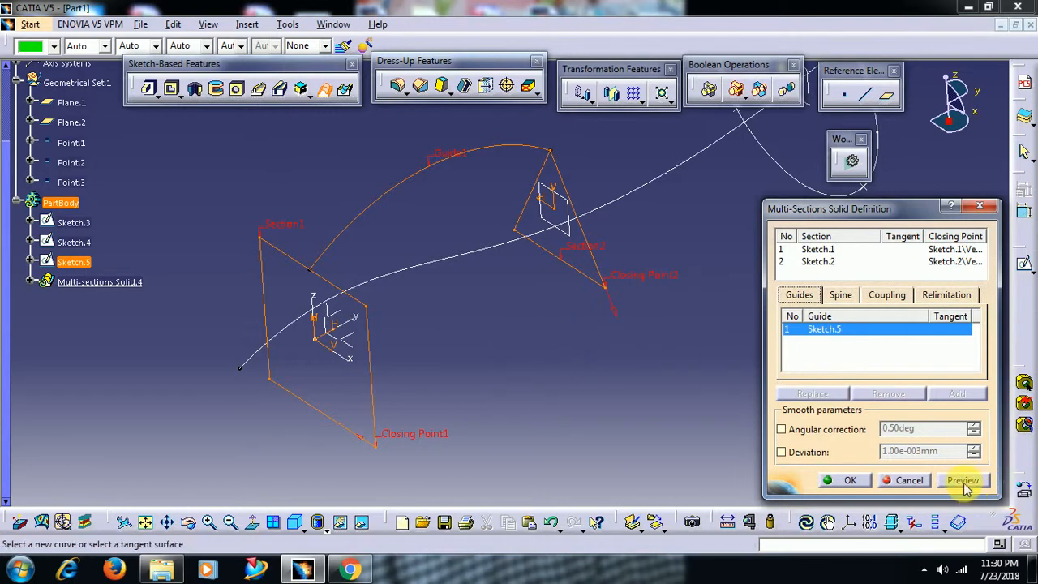
{"action": "left_click", "coordinate": [963, 480]}
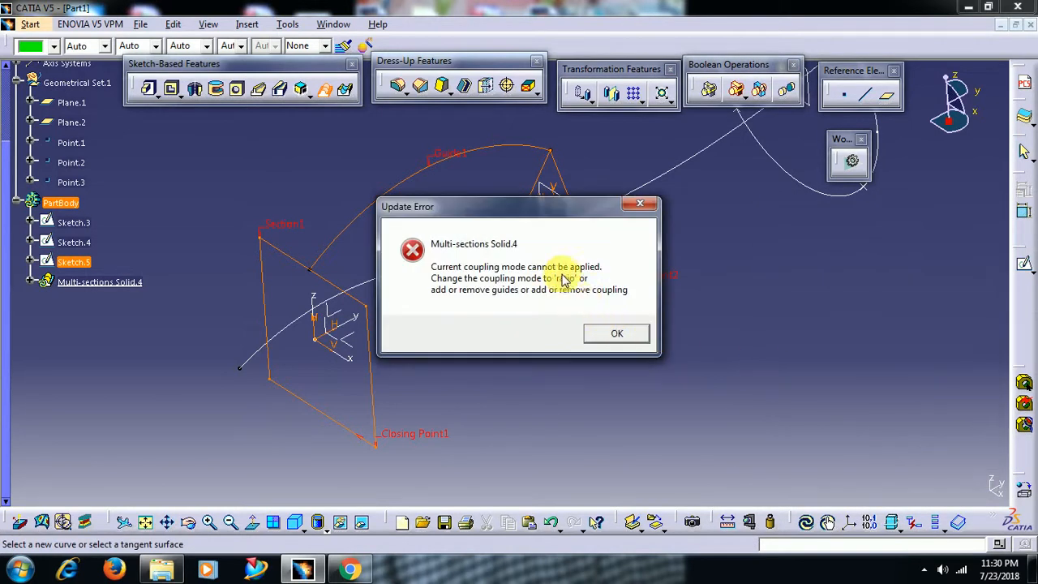
Dismiss the coupling error and set Sections coupling to Ratio, producing curved Multi-sections Solid.4
{"action": "left_click", "coordinate": [616, 334]}
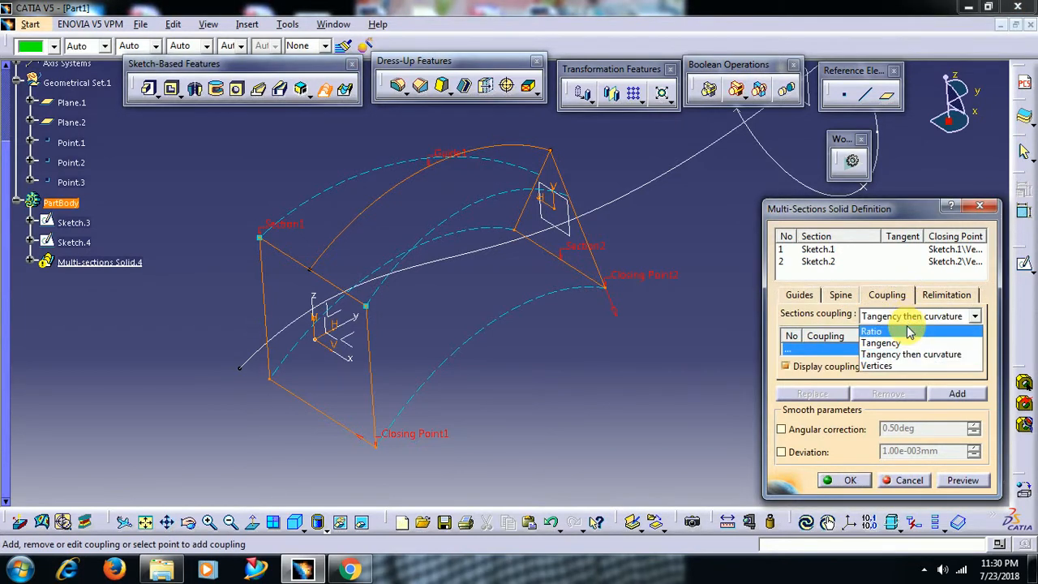
{"action": "left_click", "coordinate": [872, 331]}
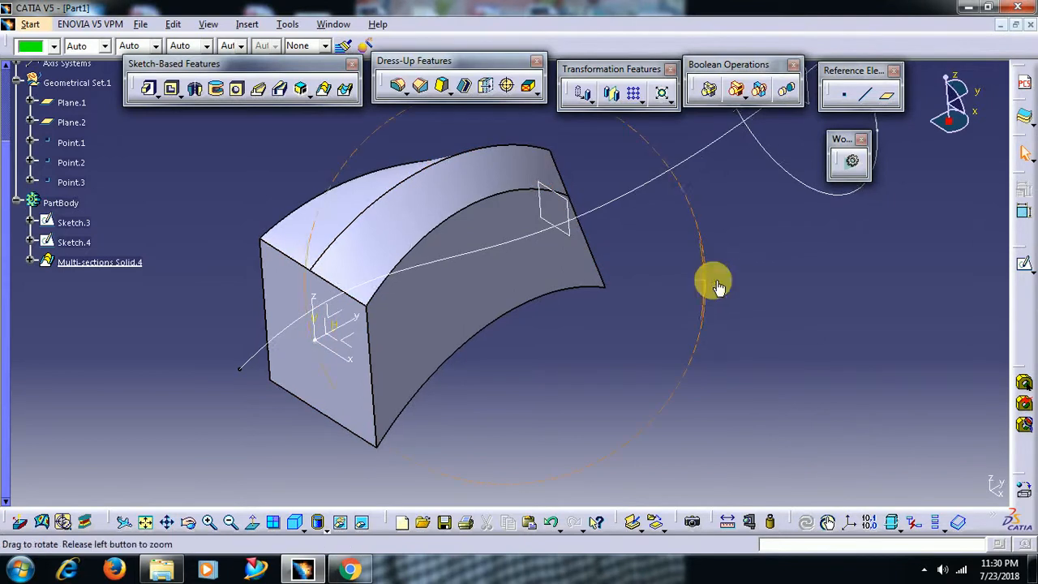
{"action": "left_click_drag", "start_coordinate": [714, 284], "coordinate": [734, 230]}
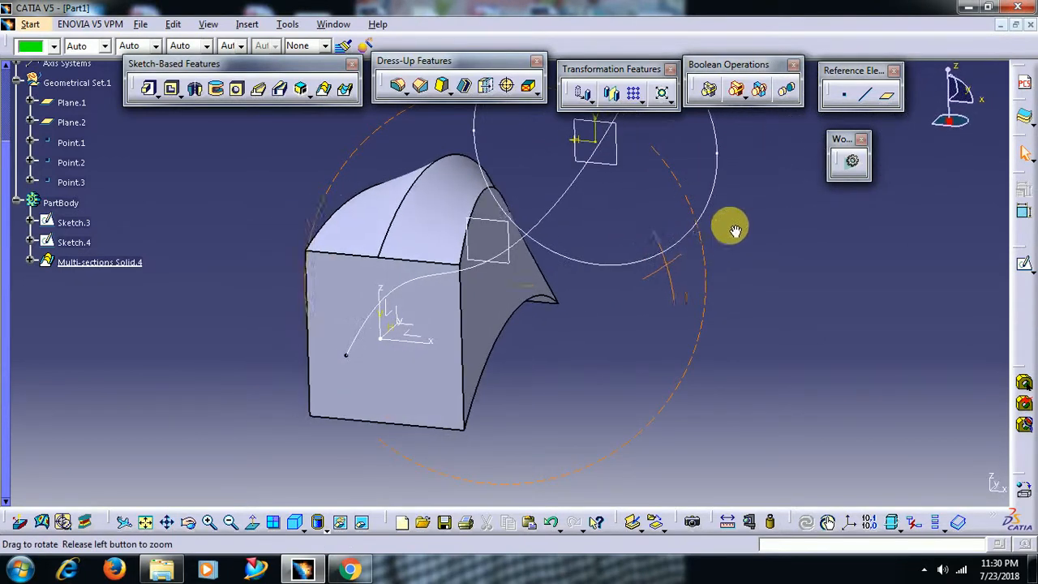
{"action": "left_click_drag", "start_coordinate": [733, 227], "coordinate": [737, 253]}
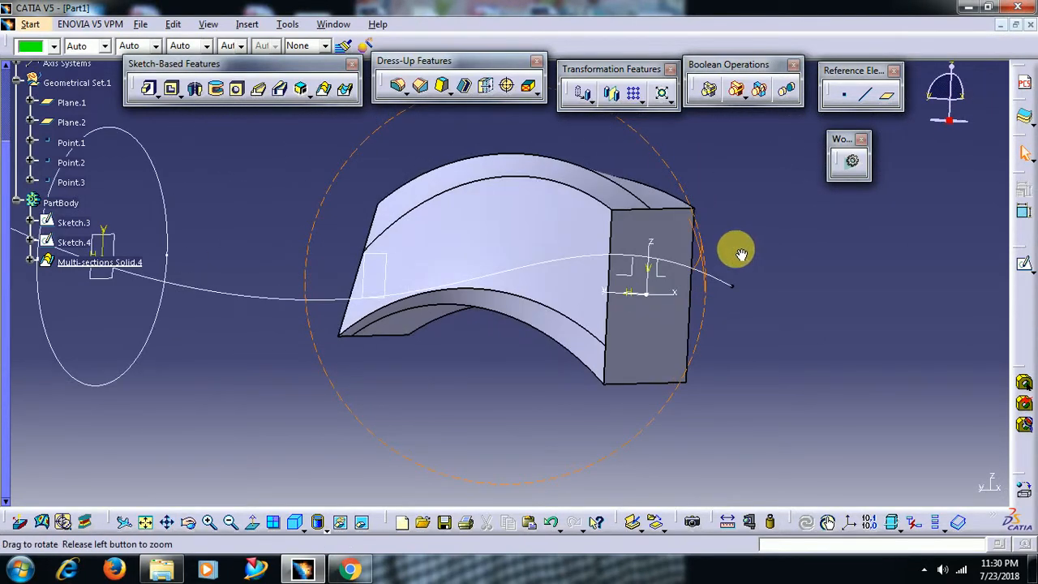
{"action": "left_click_drag", "start_coordinate": [738, 251], "coordinate": [662, 336]}
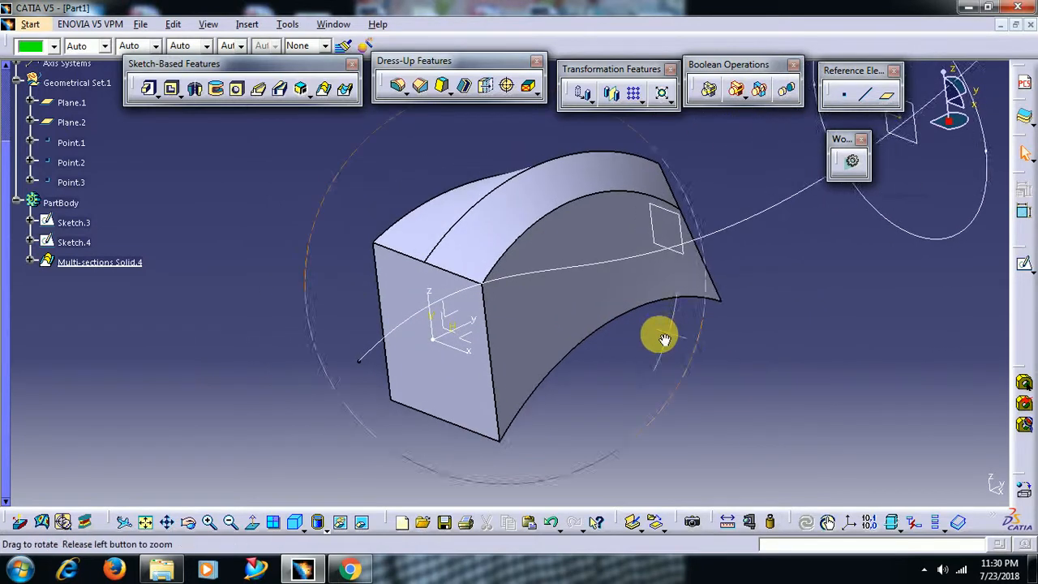
{"action": "left_click_drag", "start_coordinate": [661, 336], "coordinate": [613, 324]}
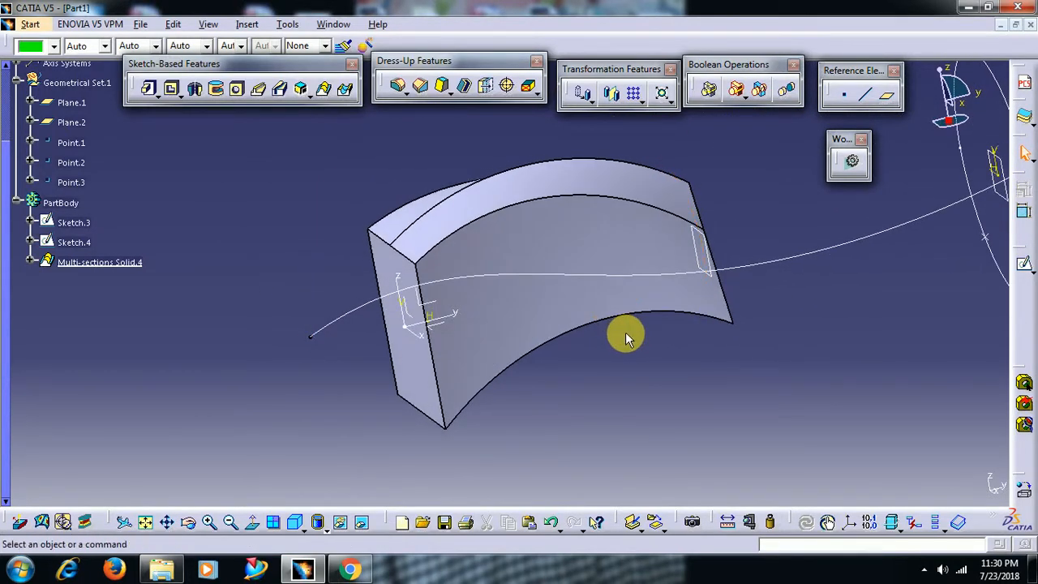
{"action": "mouse_move", "coordinate": [700, 276]}
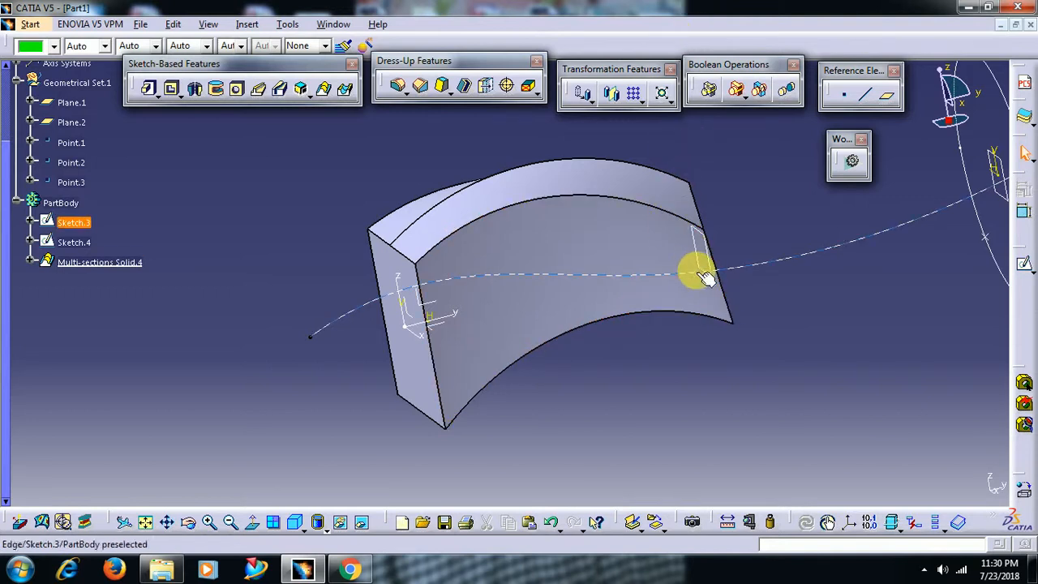
{"action": "left_click_drag", "start_coordinate": [706, 275], "coordinate": [678, 365]}
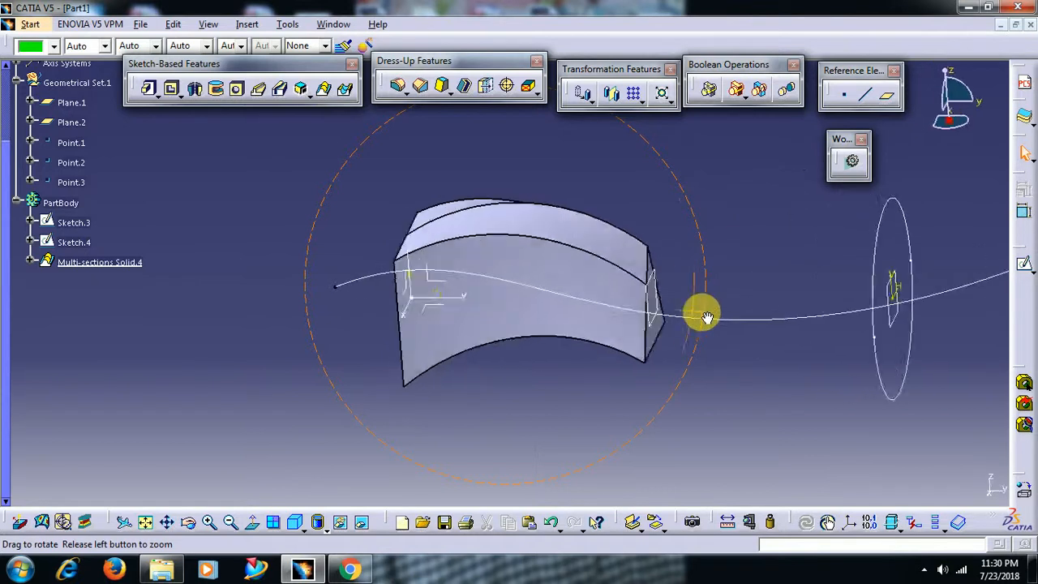
{"action": "left_click_drag", "start_coordinate": [705, 316], "coordinate": [576, 333]}
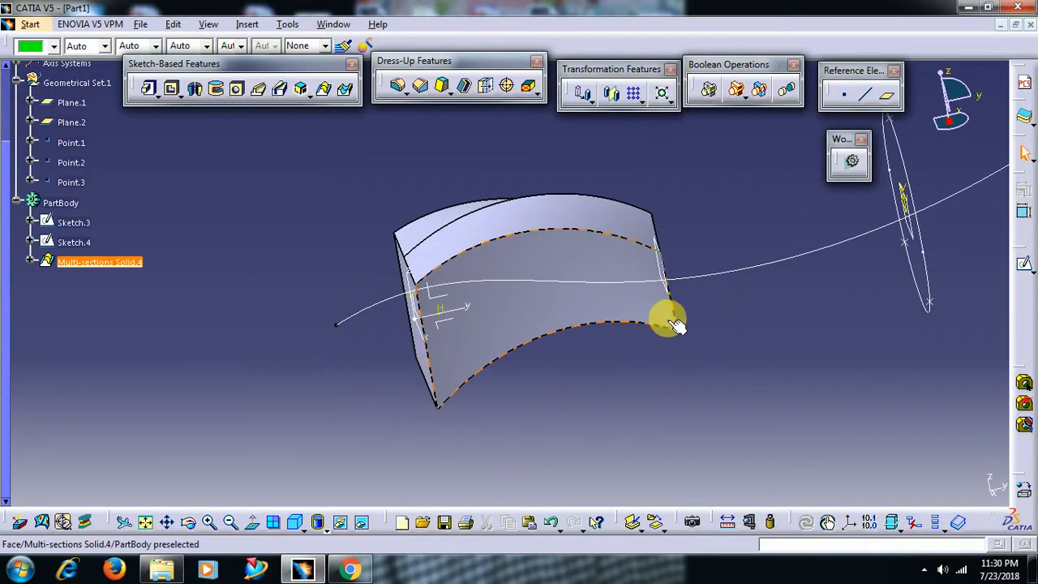
{"action": "mouse_move", "coordinate": [543, 263]}
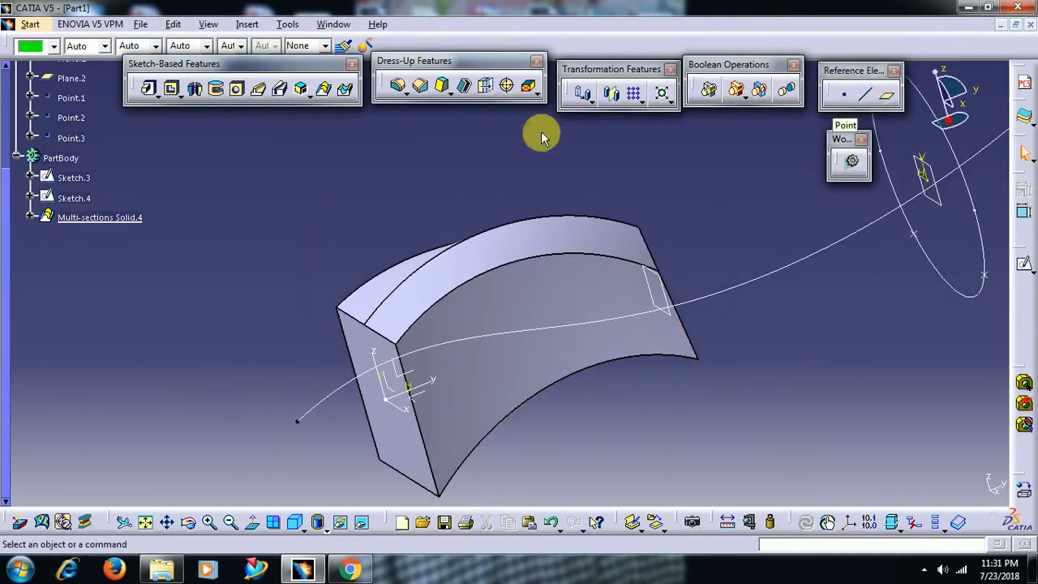
Delete Multi-sections Solid.4 and the arc guide Sketch.5 from the tree
{"action": "right_click", "coordinate": [98, 217]}
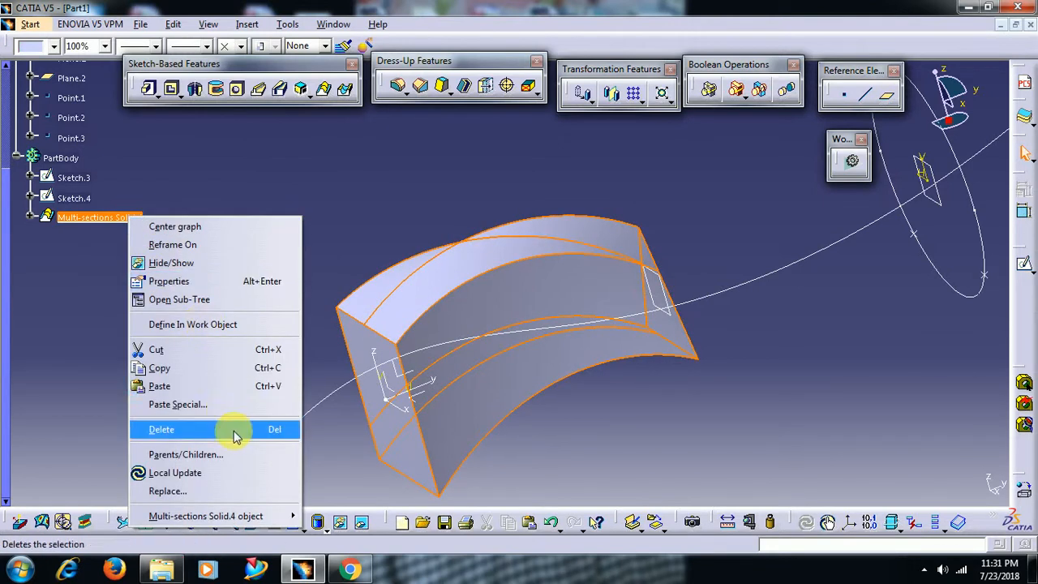
{"action": "left_click", "coordinate": [161, 428]}
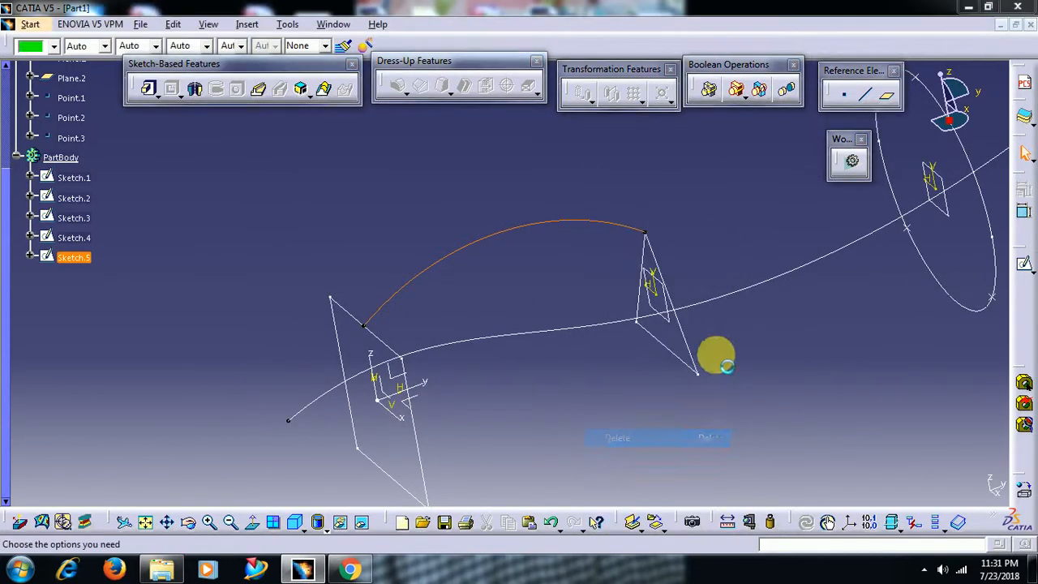
{"action": "left_click", "coordinate": [616, 438]}
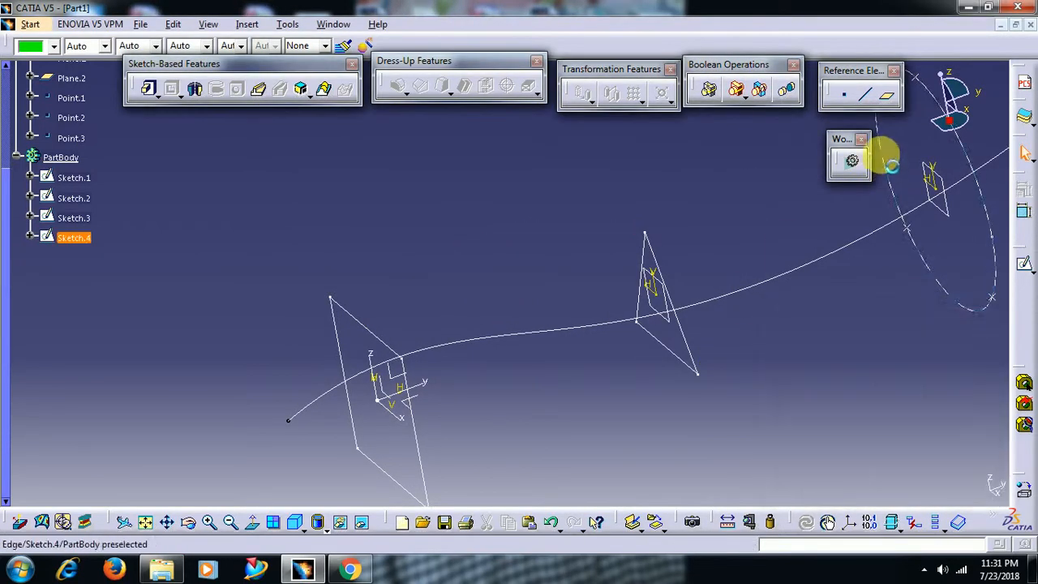
{"action": "left_click", "coordinate": [864, 94]}
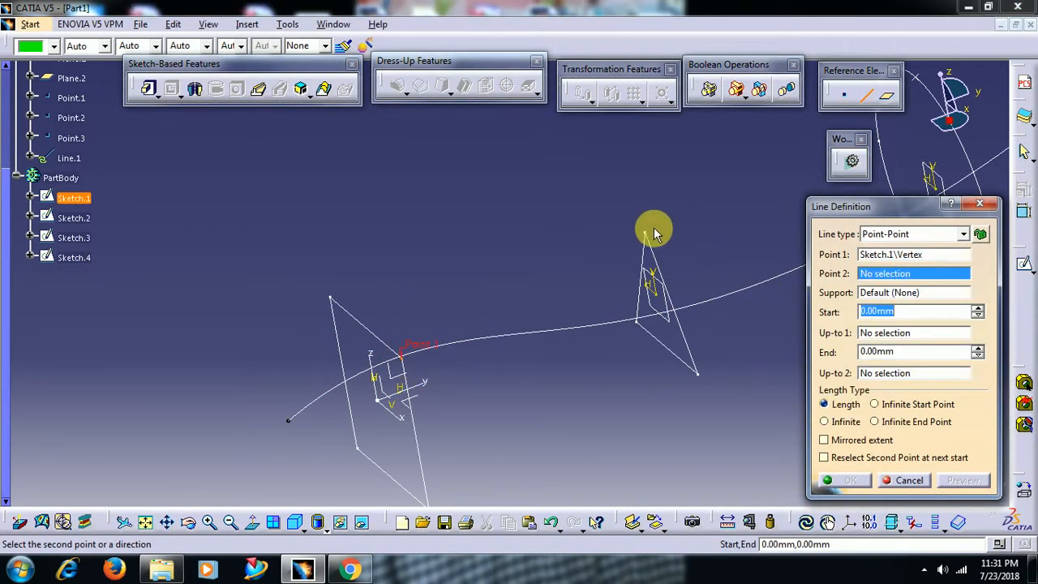
Create Line.1 to Line.4 joining matching corners of Sketch.1 and Sketch.2
{"action": "left_click", "coordinate": [649, 229]}
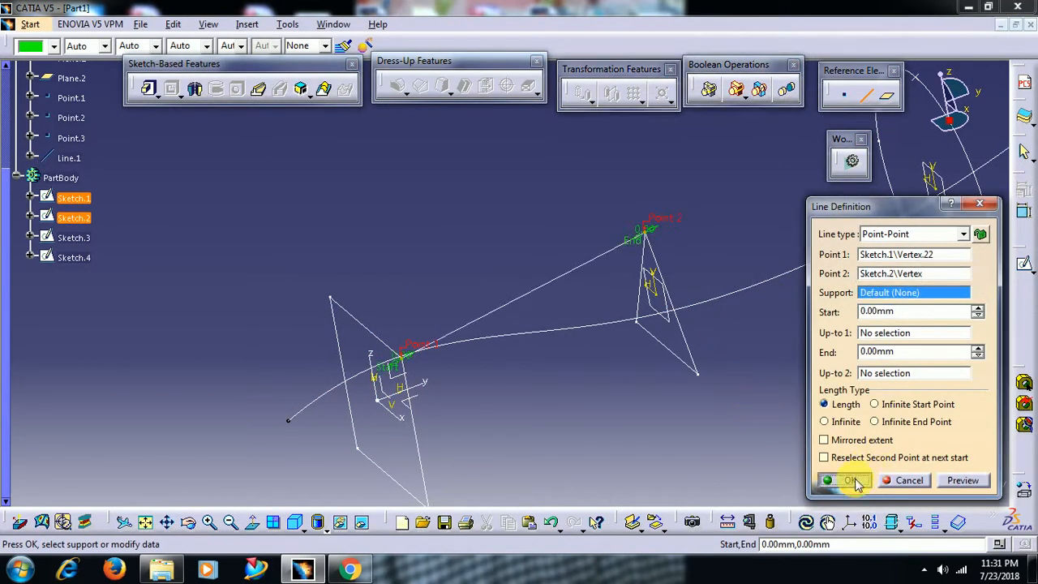
{"action": "left_click", "coordinate": [848, 480]}
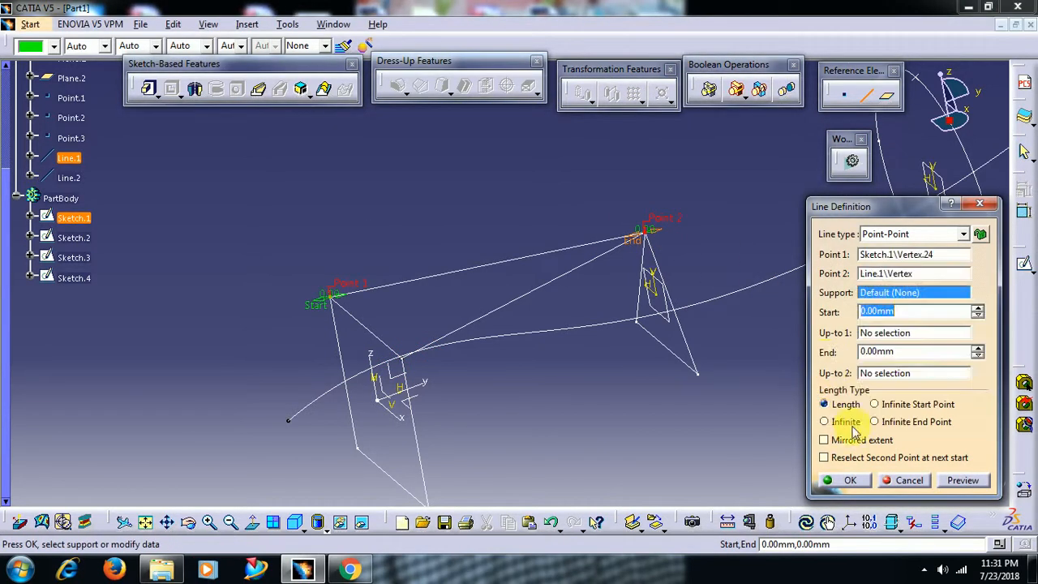
{"action": "left_click", "coordinate": [850, 481]}
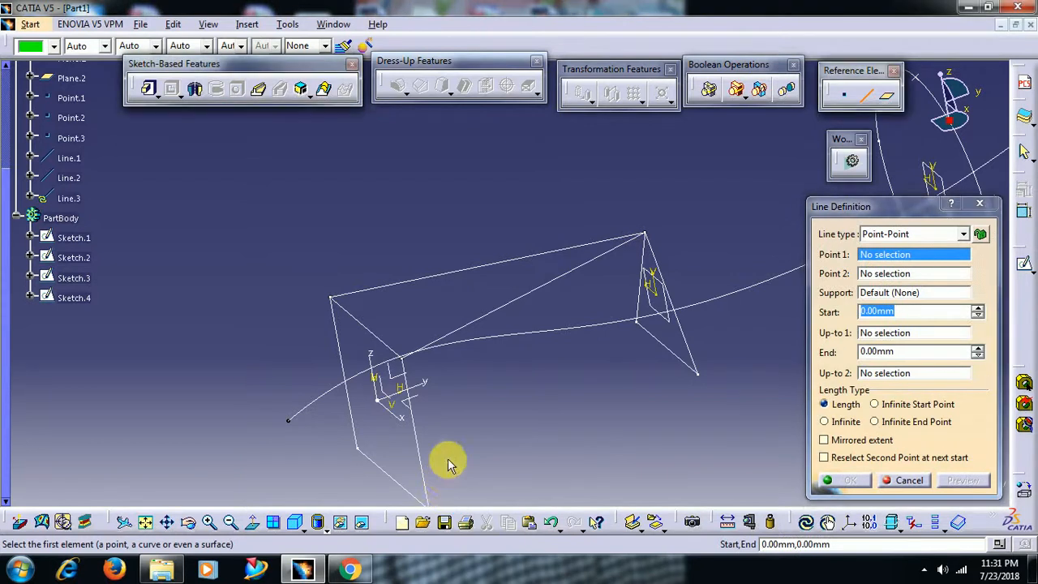
{"action": "left_click", "coordinate": [431, 434]}
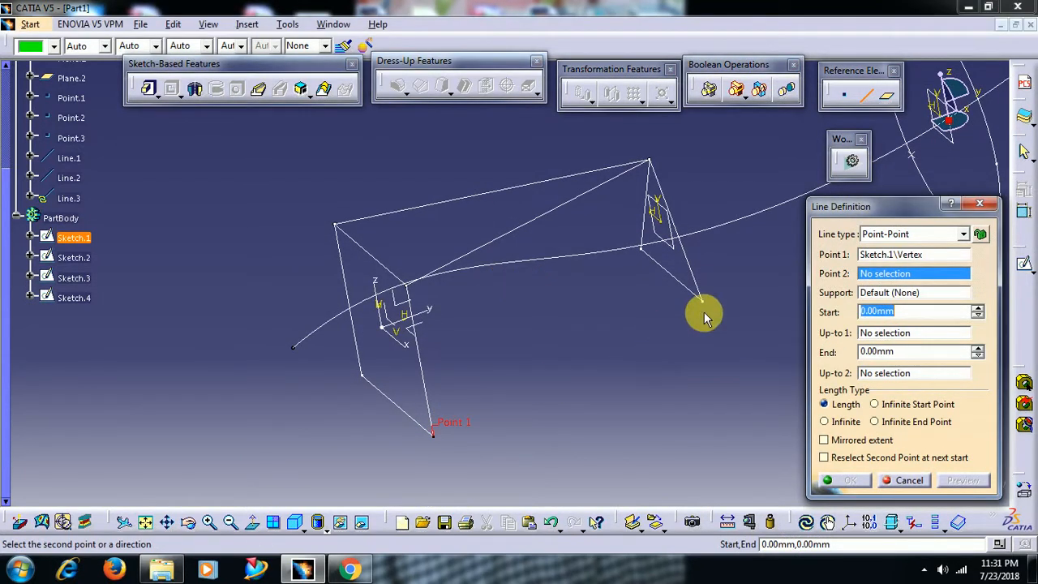
{"action": "left_click", "coordinate": [700, 311]}
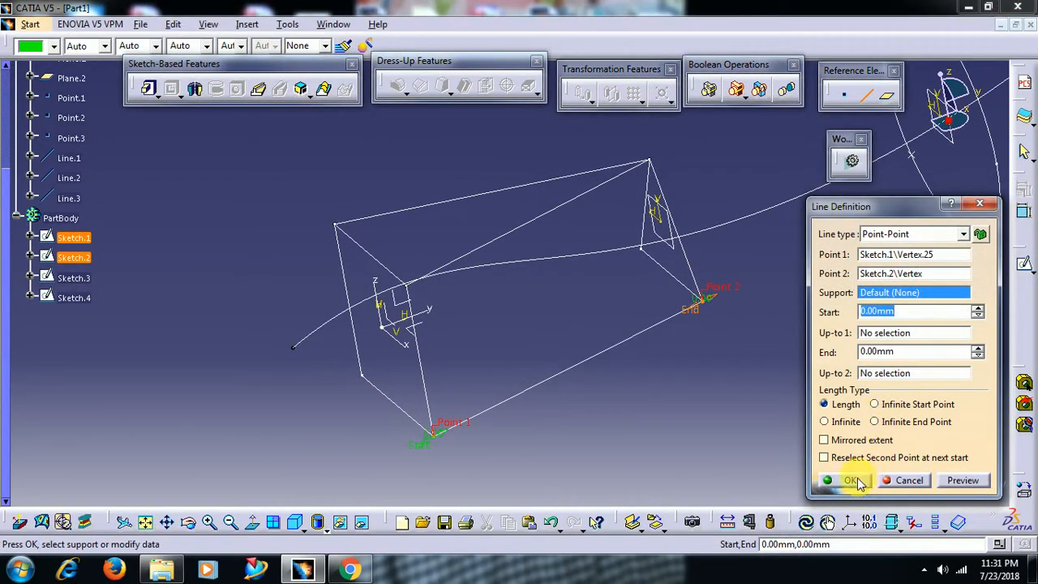
{"action": "left_click", "coordinate": [850, 480]}
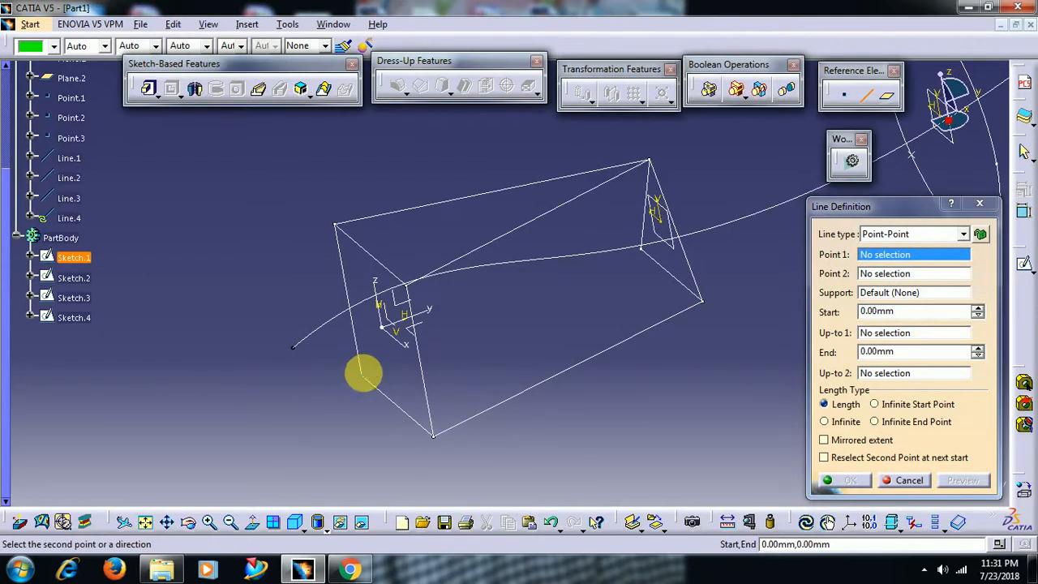
{"action": "left_click", "coordinate": [641, 247]}
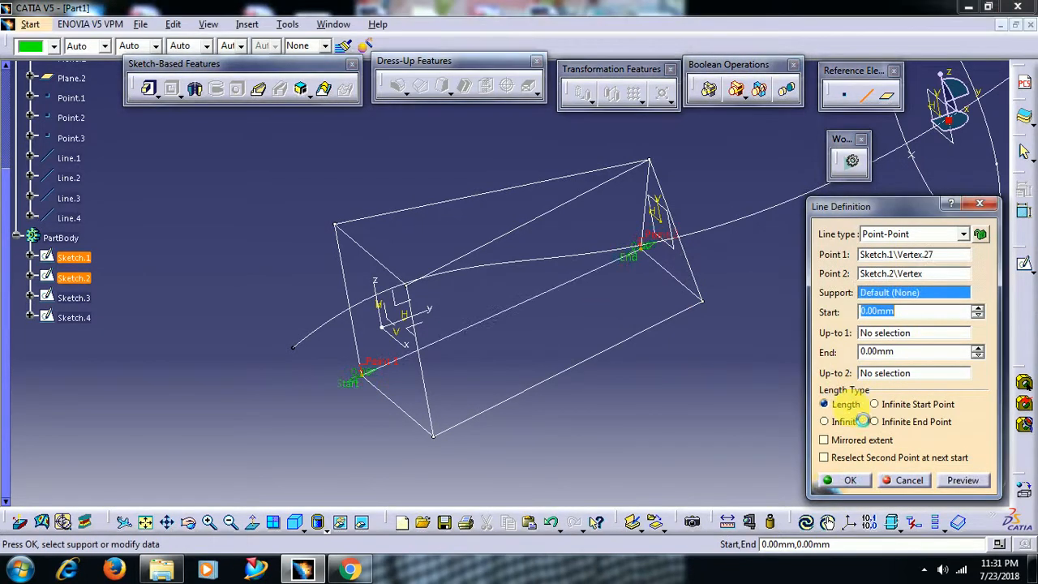
{"action": "left_click", "coordinate": [850, 480]}
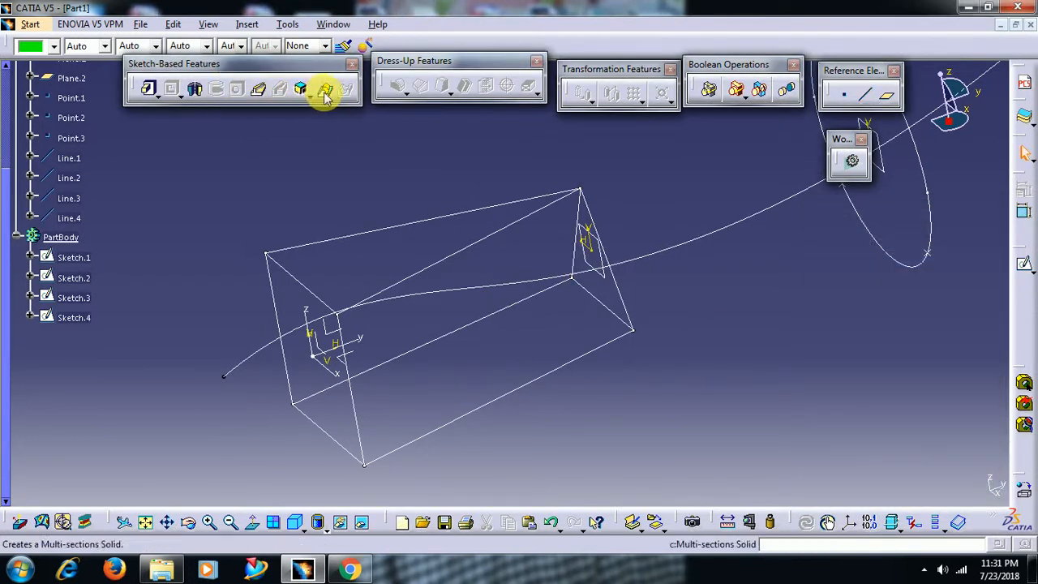
Loft Sketch.1 to Sketch.2 with matched closing points and Line.1–Line.4 as guides, giving a box-like solid
{"action": "left_click", "coordinate": [324, 93]}
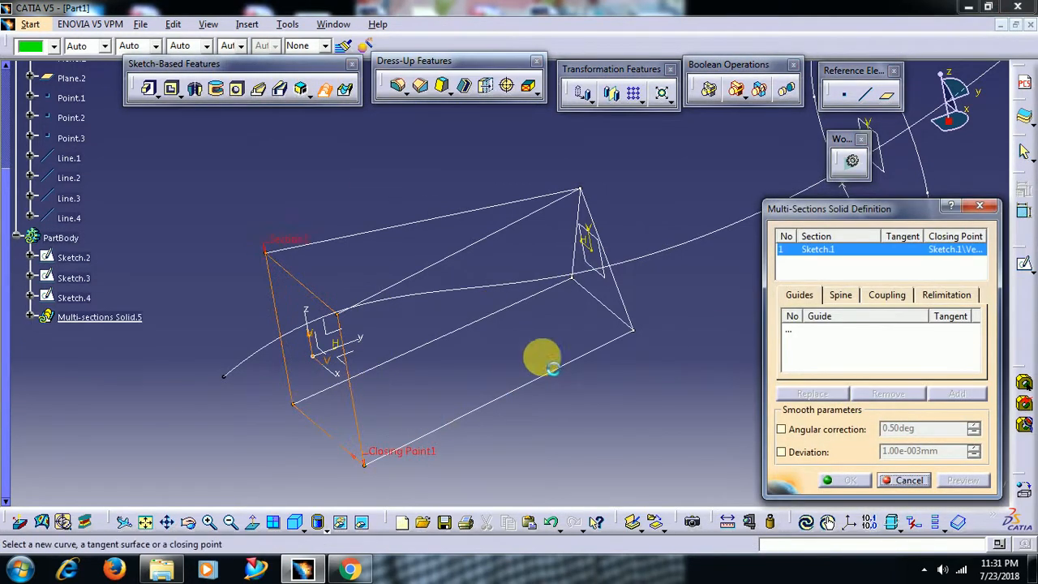
{"action": "right_click", "coordinate": [616, 174]}
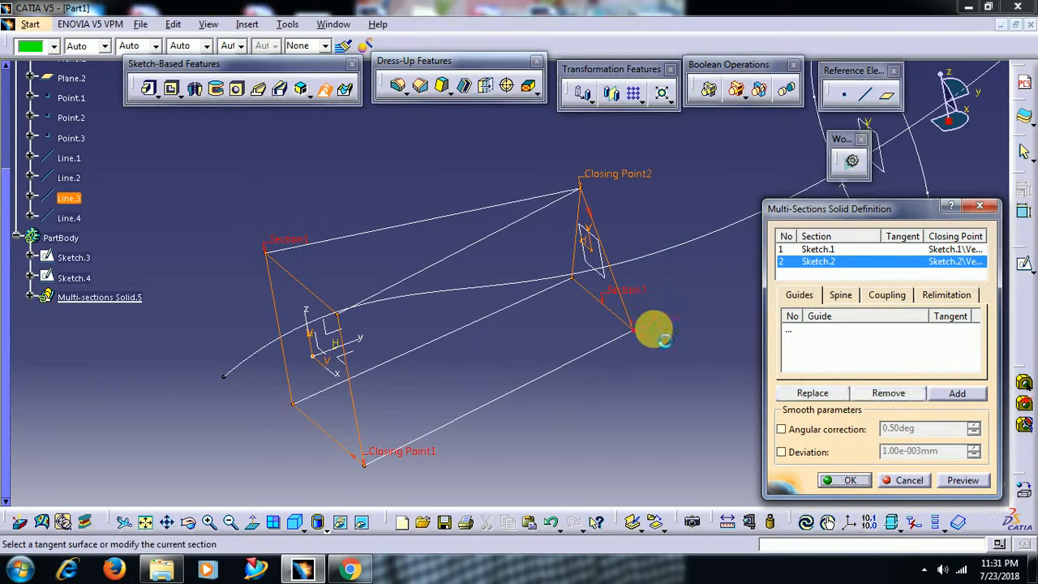
{"action": "left_click", "coordinate": [633, 330]}
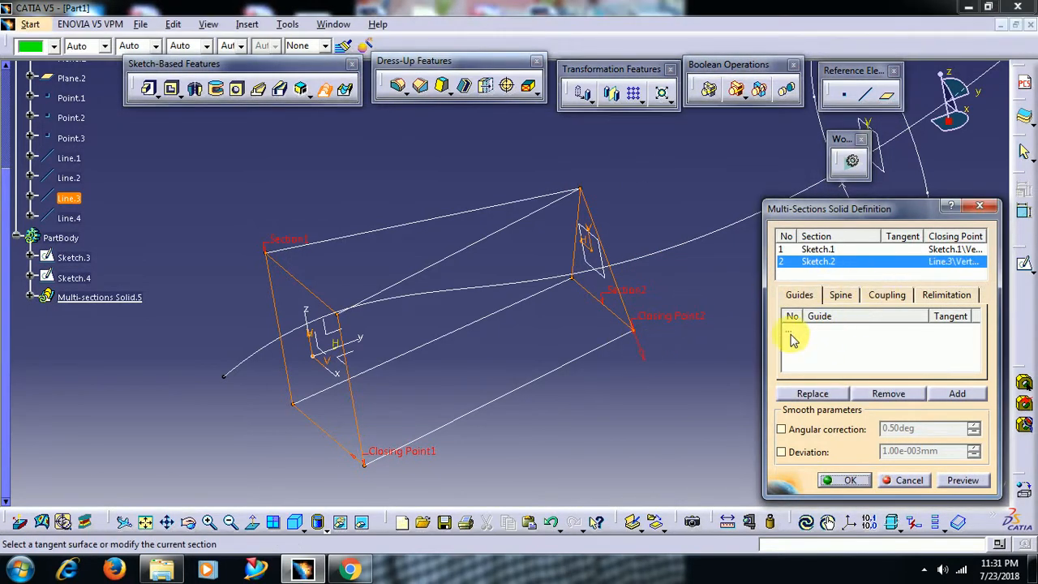
{"action": "left_click", "coordinate": [527, 332]}
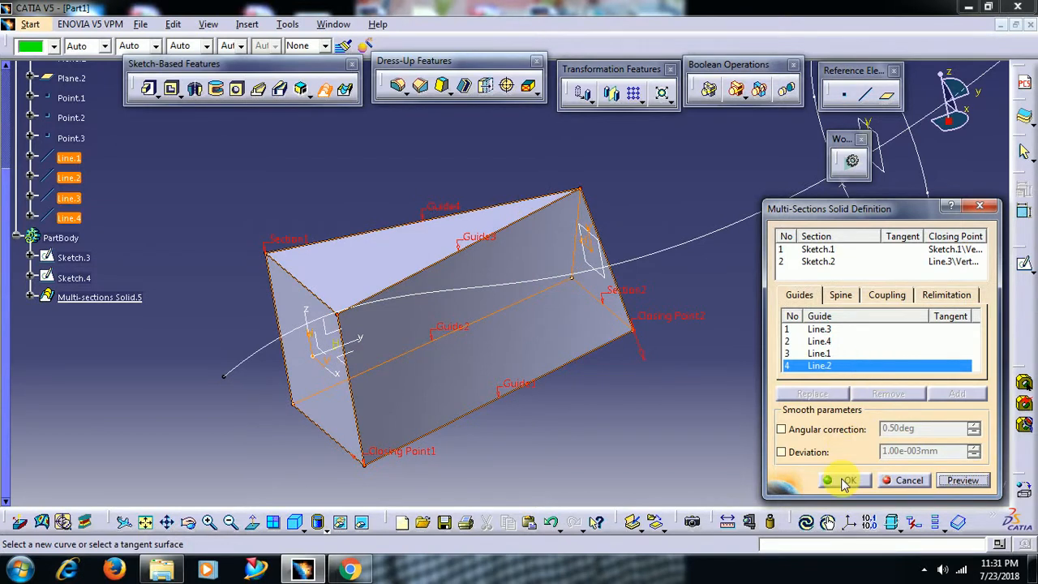
{"action": "left_click", "coordinate": [847, 480]}
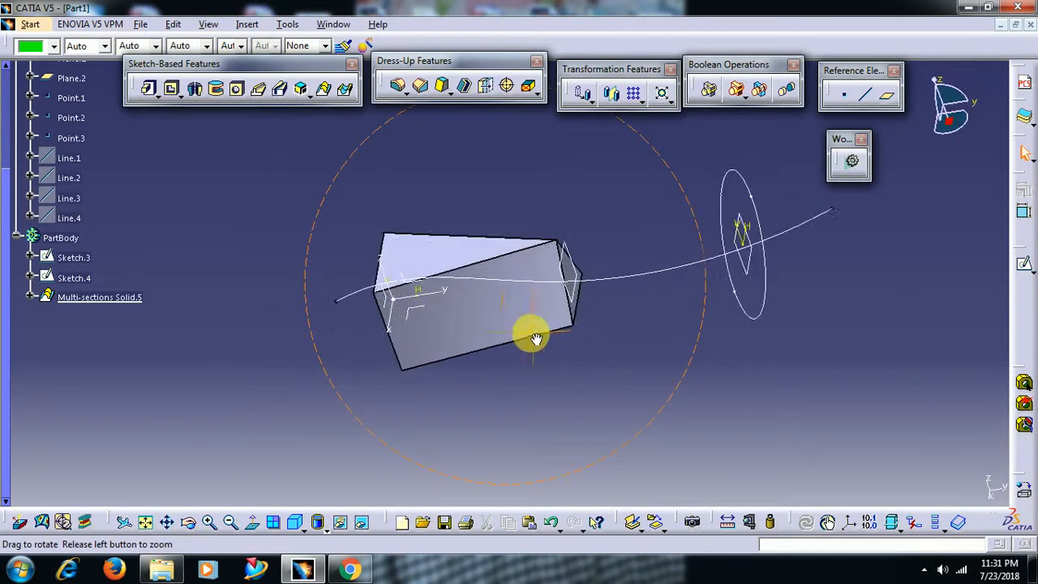